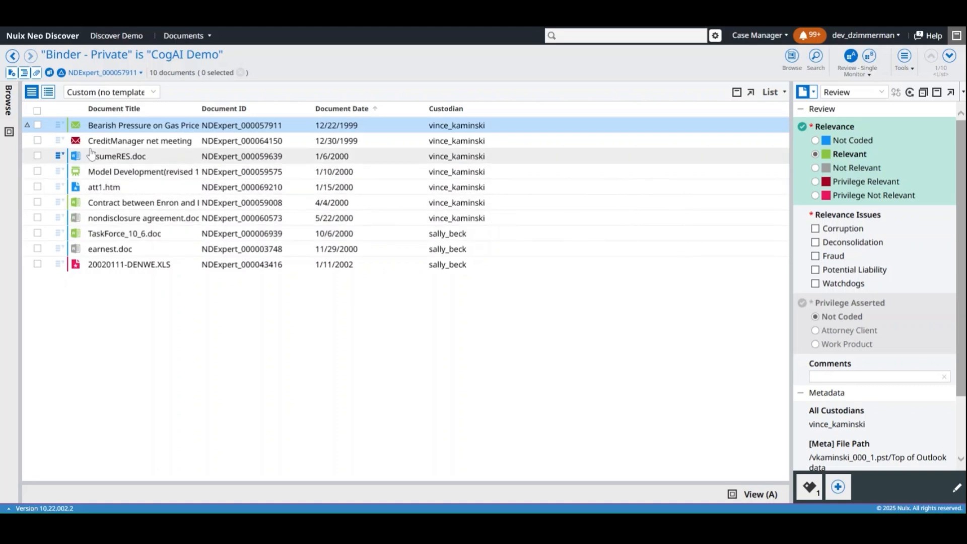
Select all 10 documents and start AI Enrichment including those already enriched.
{"action": "left_click", "coordinate": [37, 109]}
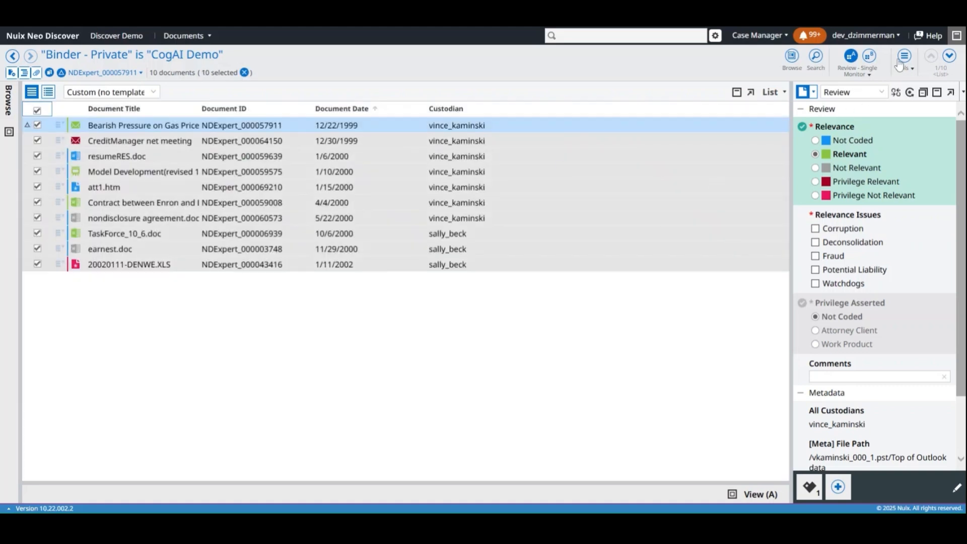
{"action": "left_click", "coordinate": [903, 58]}
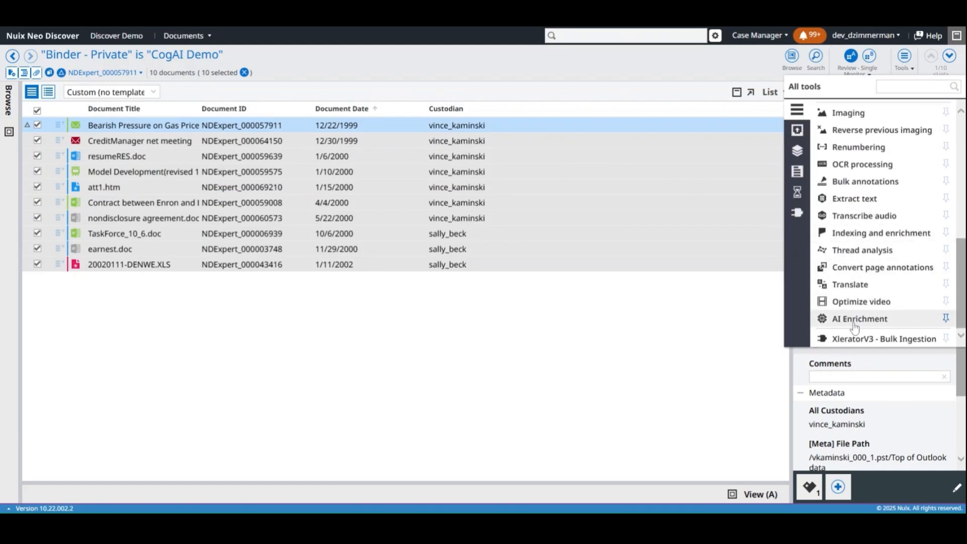
{"action": "left_click", "coordinate": [858, 318]}
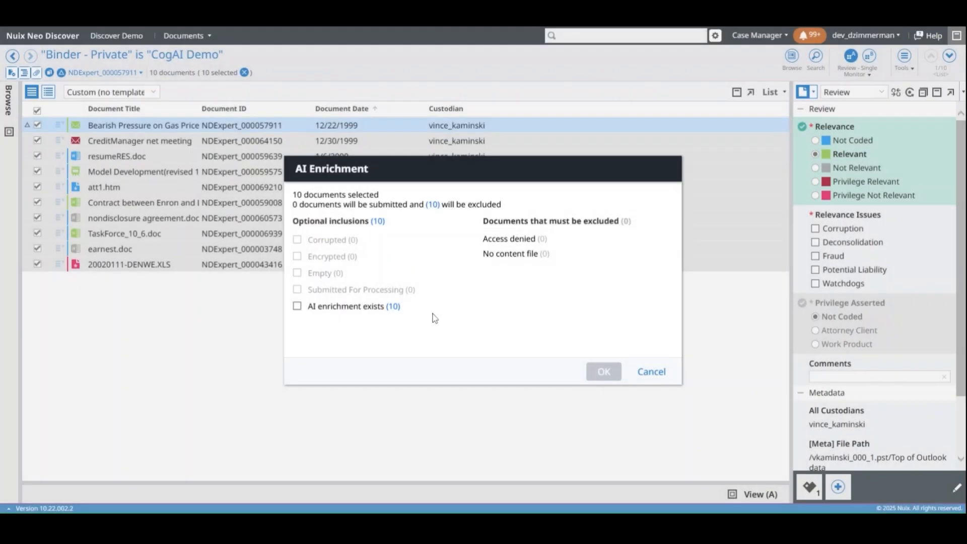
{"action": "mouse_move", "coordinate": [343, 348]}
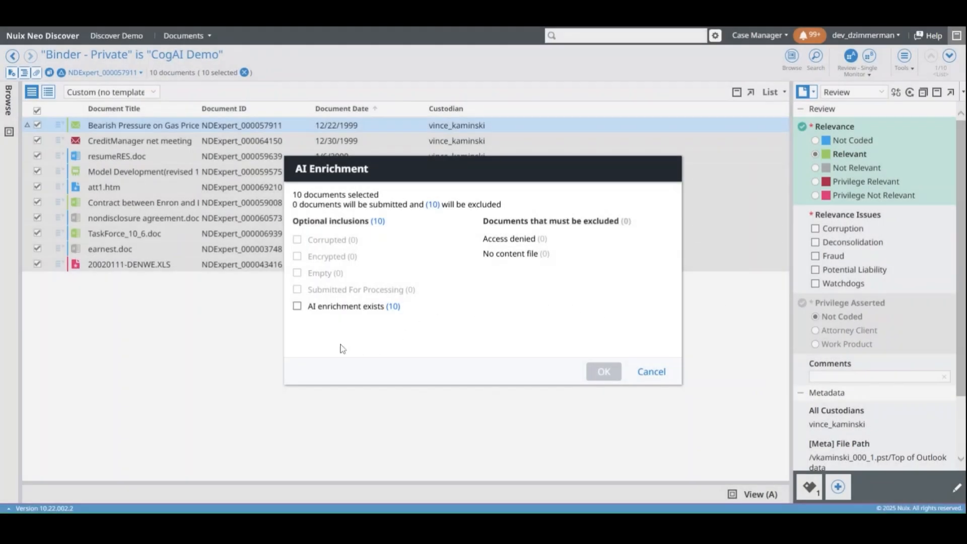
{"action": "left_click", "coordinate": [297, 307]}
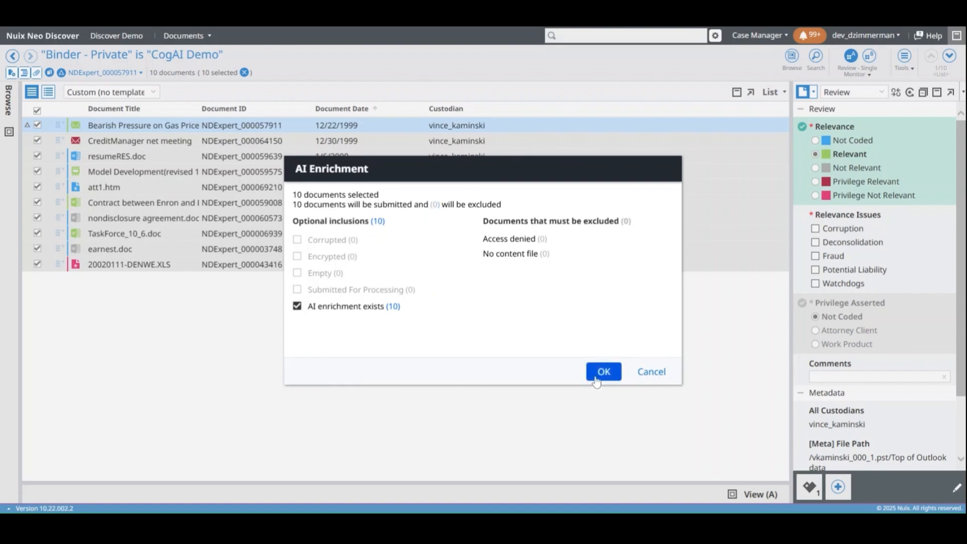
{"action": "mouse_move", "coordinate": [651, 376]}
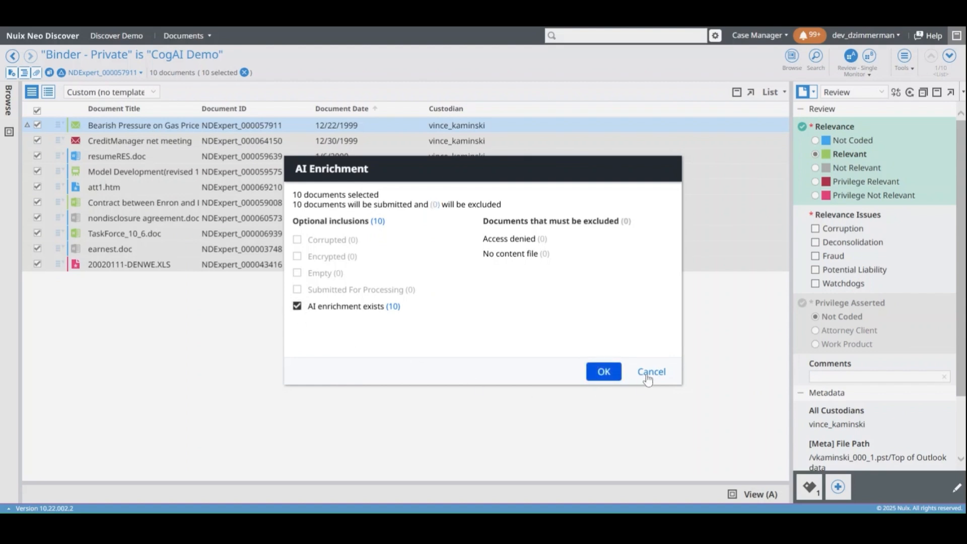
Dismiss the enrichment dialog, list the first document's AI entity types, then move to NDExpert_000059008.
{"action": "left_click", "coordinate": [651, 372]}
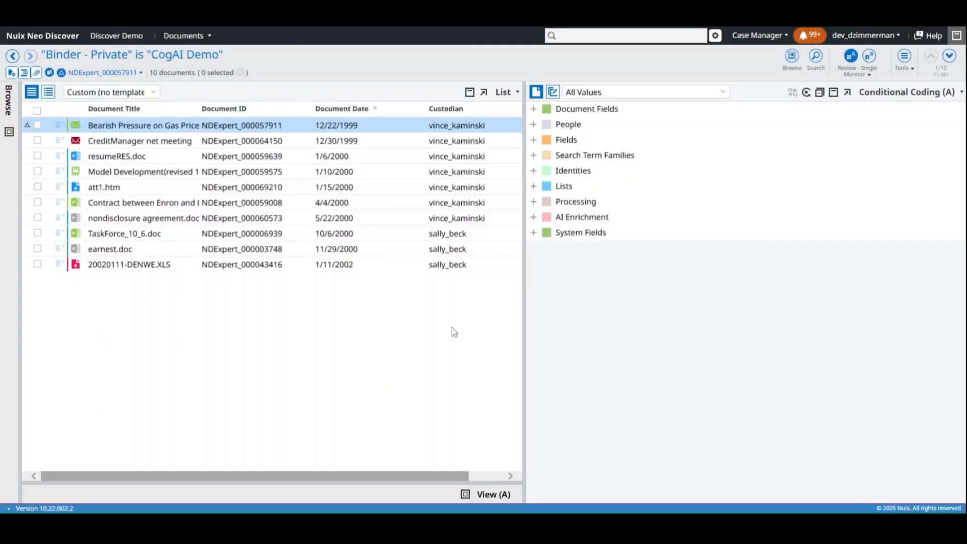
{"action": "left_click", "coordinate": [534, 217]}
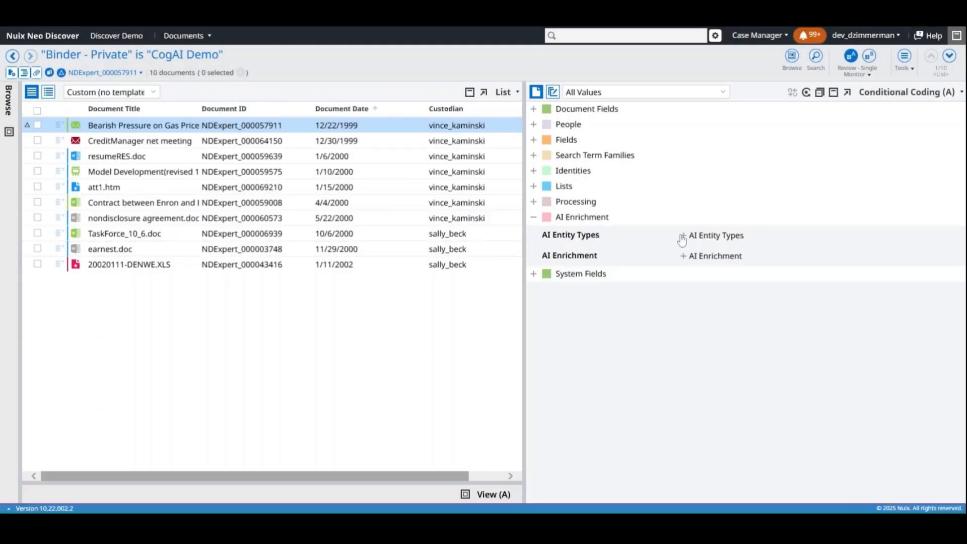
{"action": "left_click", "coordinate": [683, 235]}
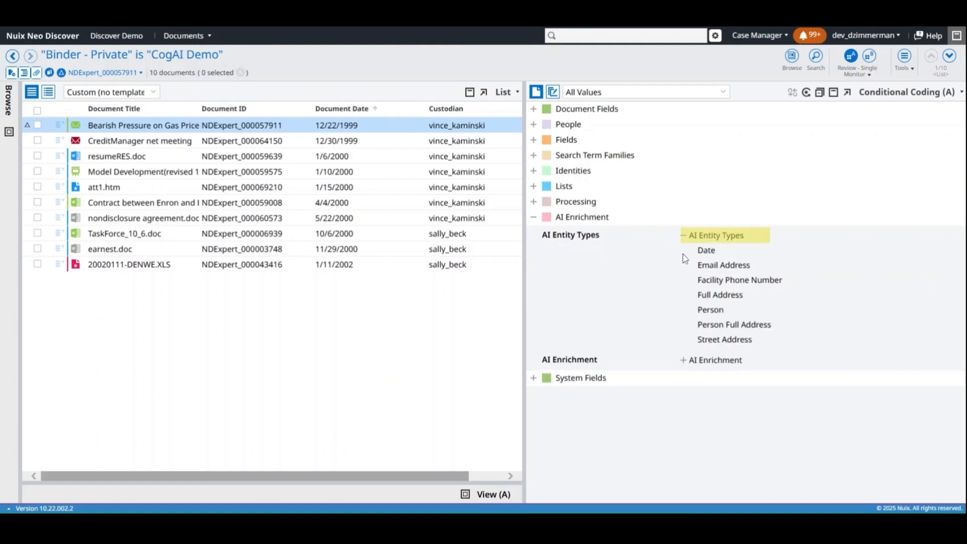
{"action": "mouse_move", "coordinate": [687, 319]}
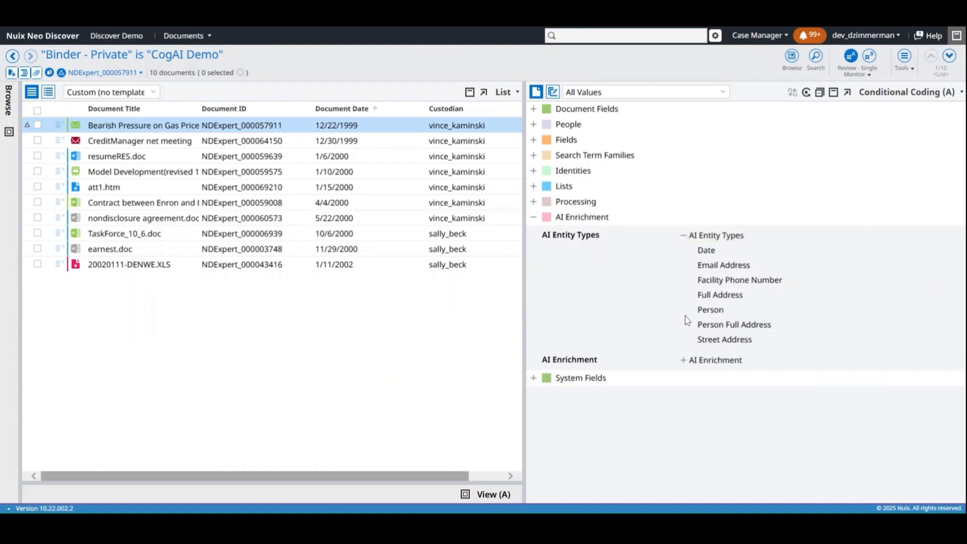
{"action": "mouse_move", "coordinate": [684, 301]}
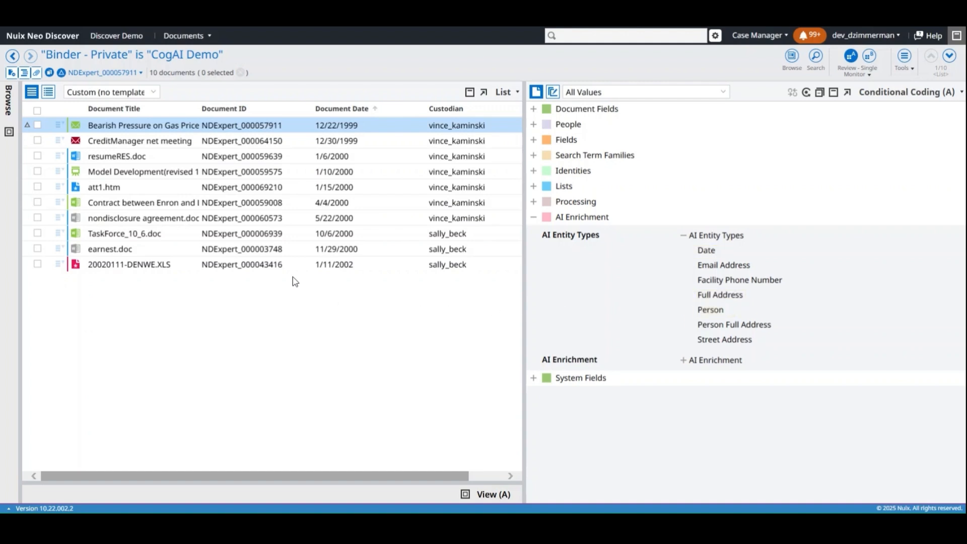
{"action": "left_click", "coordinate": [129, 264]}
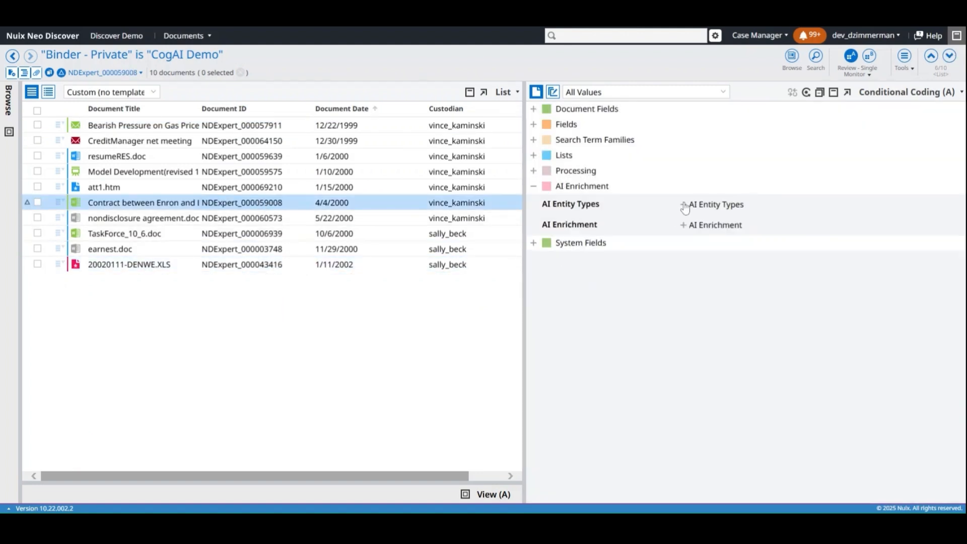
Reveal NDExpert_000059008's Business Operations record type and Business/Career topic subscores.
{"action": "left_click", "coordinate": [683, 225]}
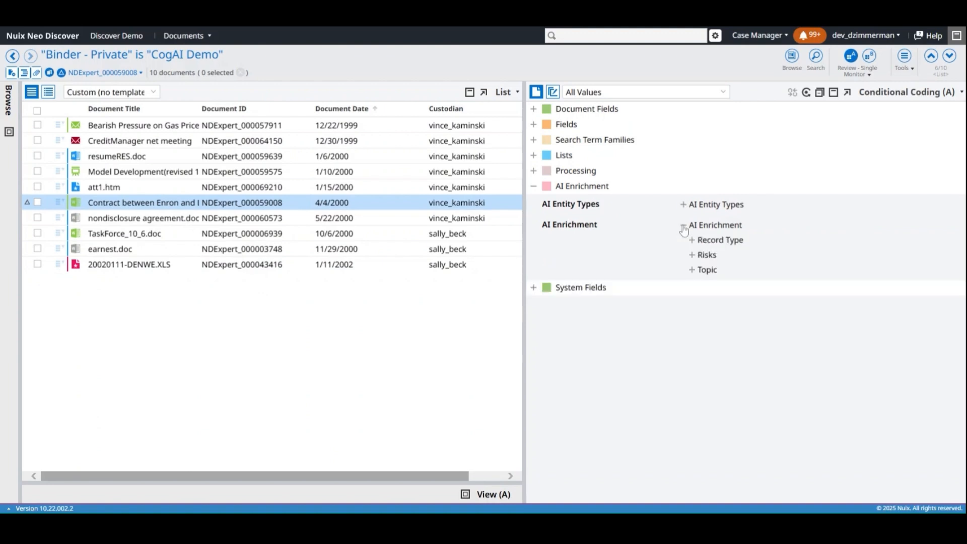
{"action": "left_click", "coordinate": [692, 240]}
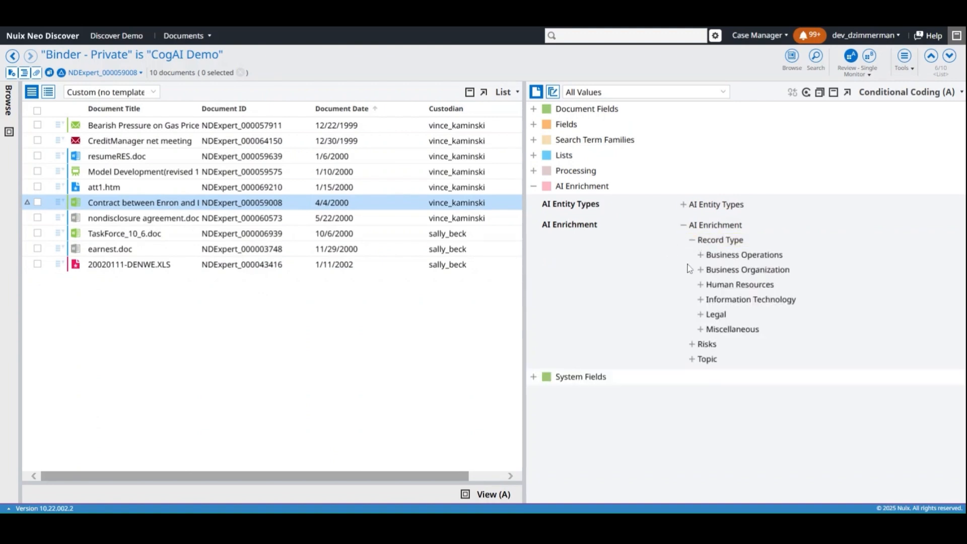
{"action": "left_click", "coordinate": [699, 255]}
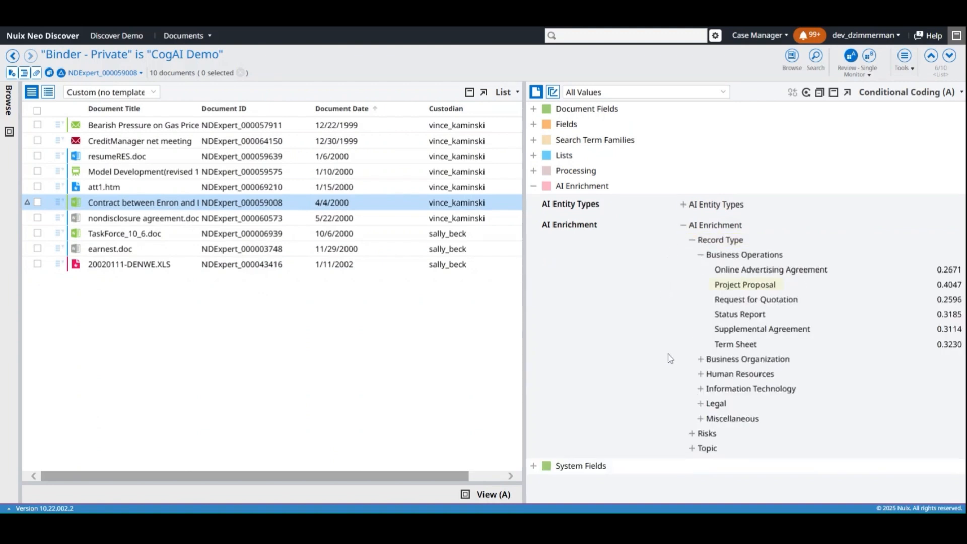
{"action": "left_click", "coordinate": [716, 403]}
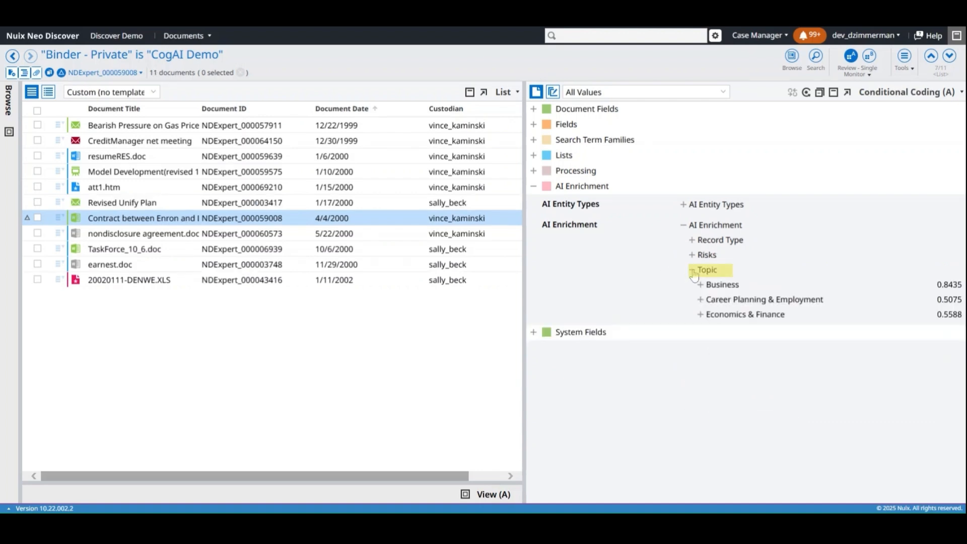
{"action": "left_click", "coordinate": [699, 284]}
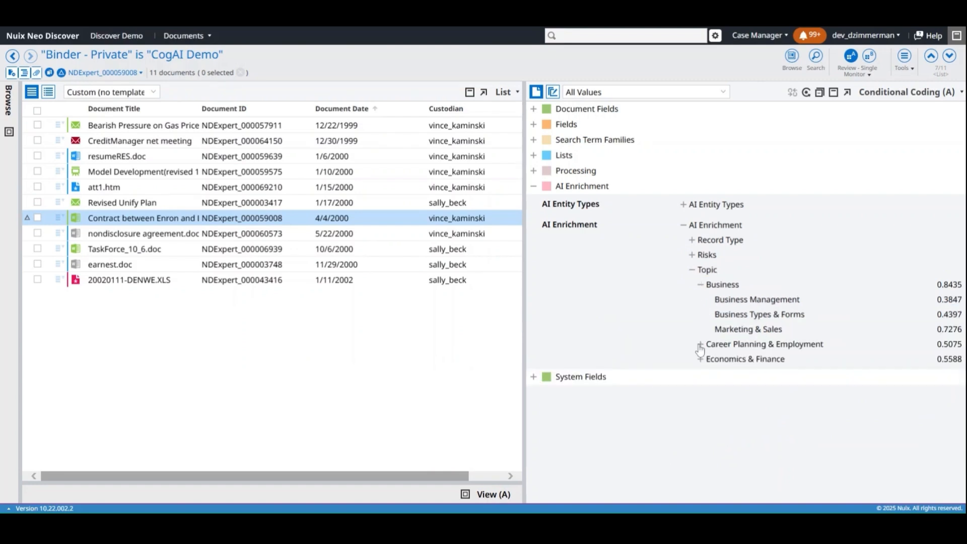
{"action": "left_click", "coordinate": [700, 344]}
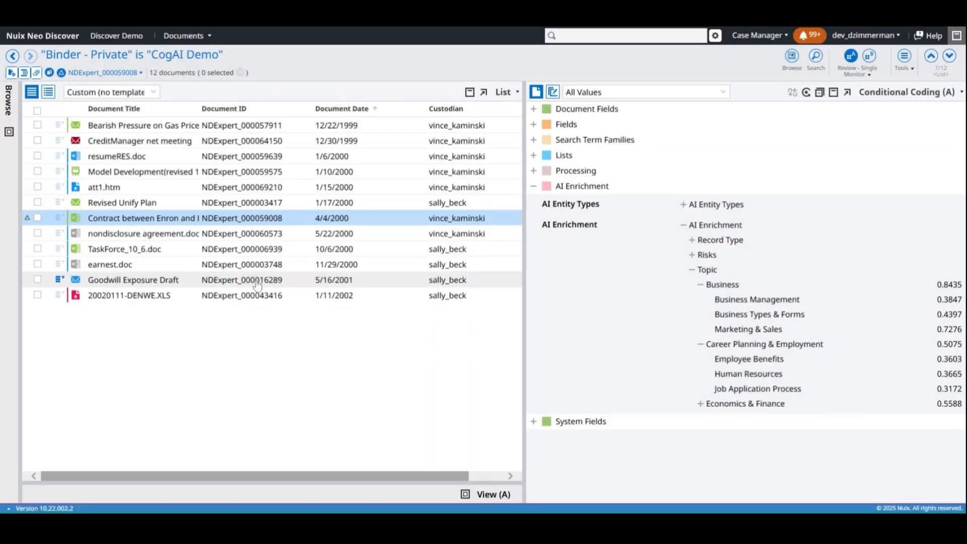
Show Goodwill Exposure Draft's Family & Parenting topic subscores.
{"action": "left_click", "coordinate": [133, 279]}
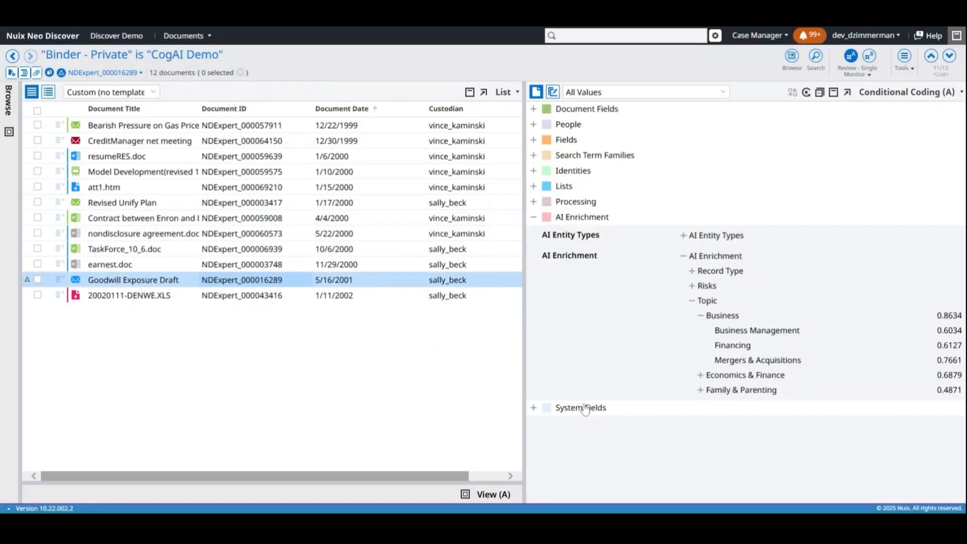
{"action": "left_click", "coordinate": [700, 389]}
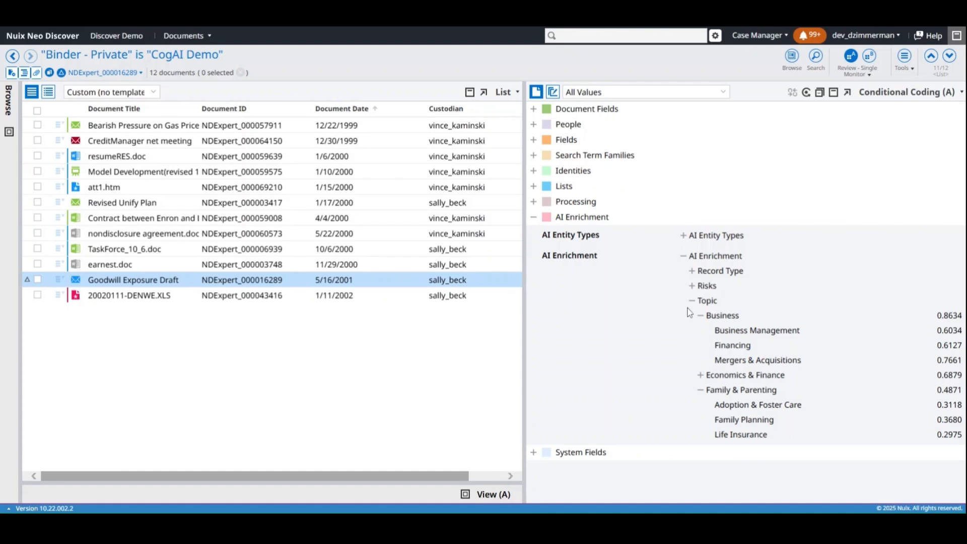
Reveal Goodwill Exposure Draft's Financial Topics classifier risk and low PII entity risk.
{"action": "left_click", "coordinate": [693, 285]}
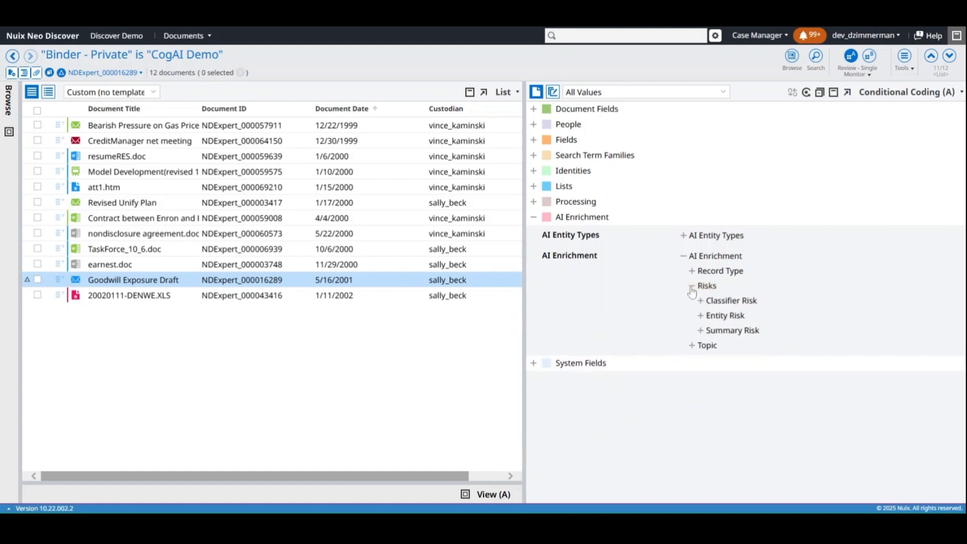
{"action": "left_click", "coordinate": [700, 300]}
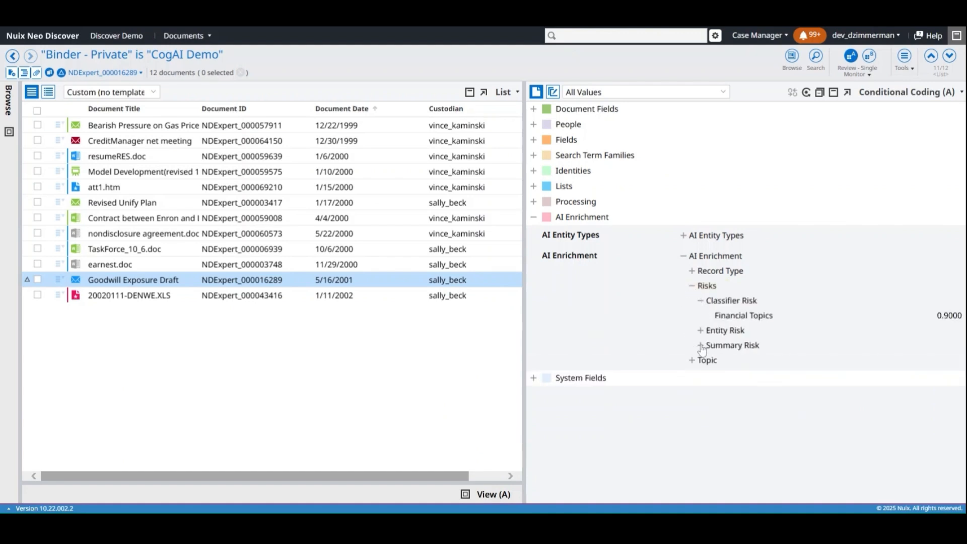
{"action": "left_click", "coordinate": [700, 331]}
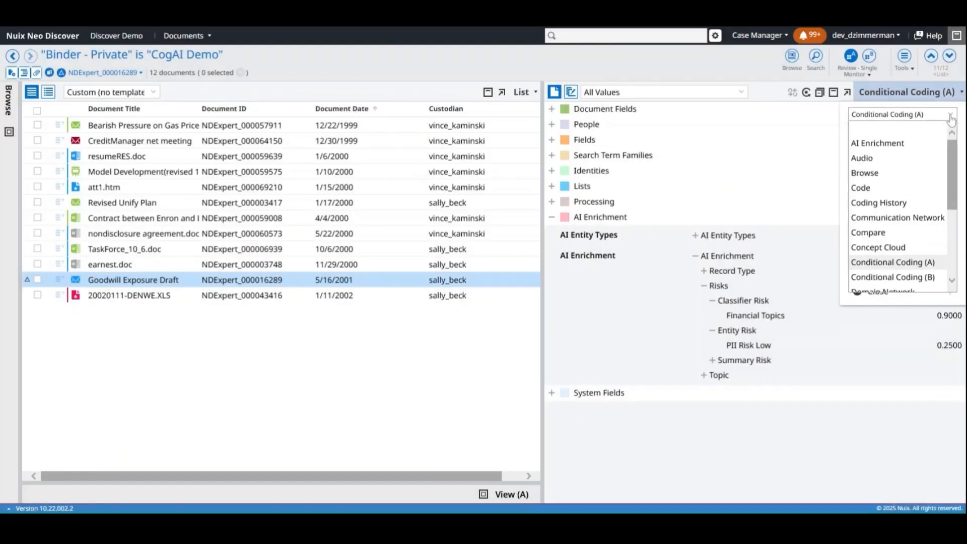
Show the AI Enrichment side view with topics and record types sorted by score.
{"action": "left_click", "coordinate": [877, 142]}
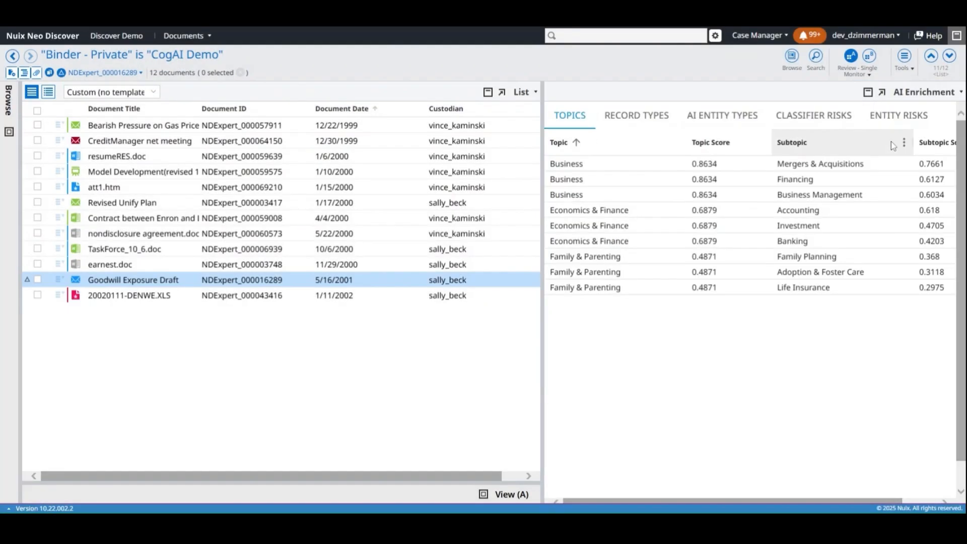
{"action": "mouse_move", "coordinate": [735, 146]}
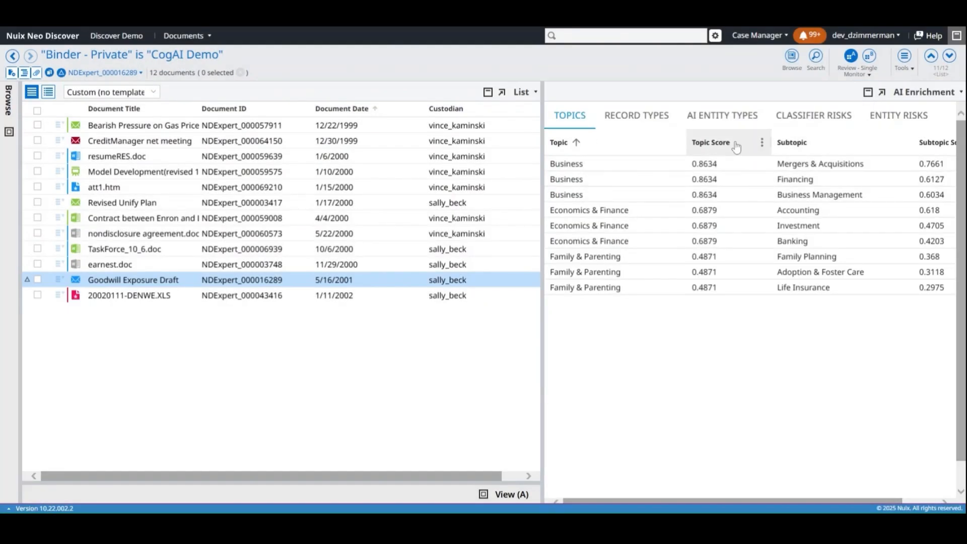
{"action": "left_click", "coordinate": [711, 142]}
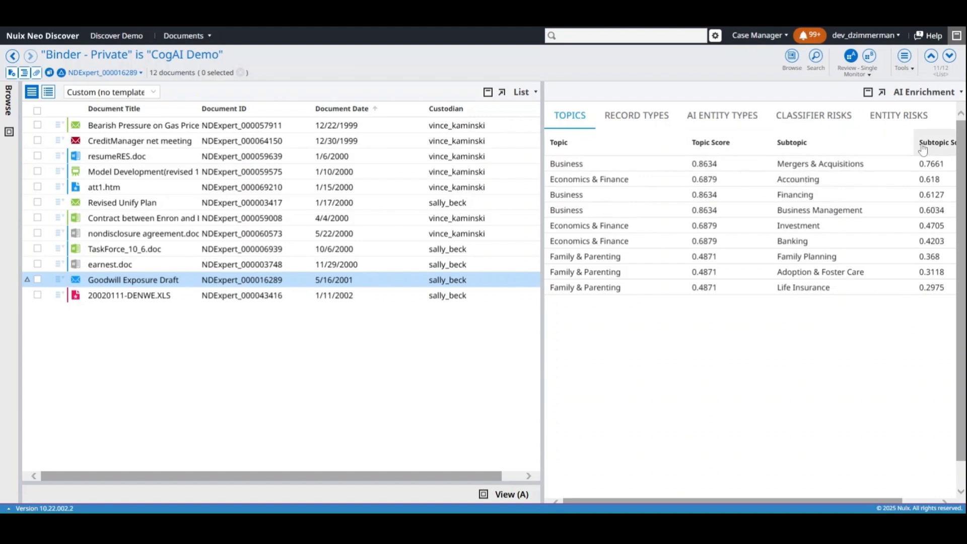
{"action": "mouse_move", "coordinate": [938, 142]}
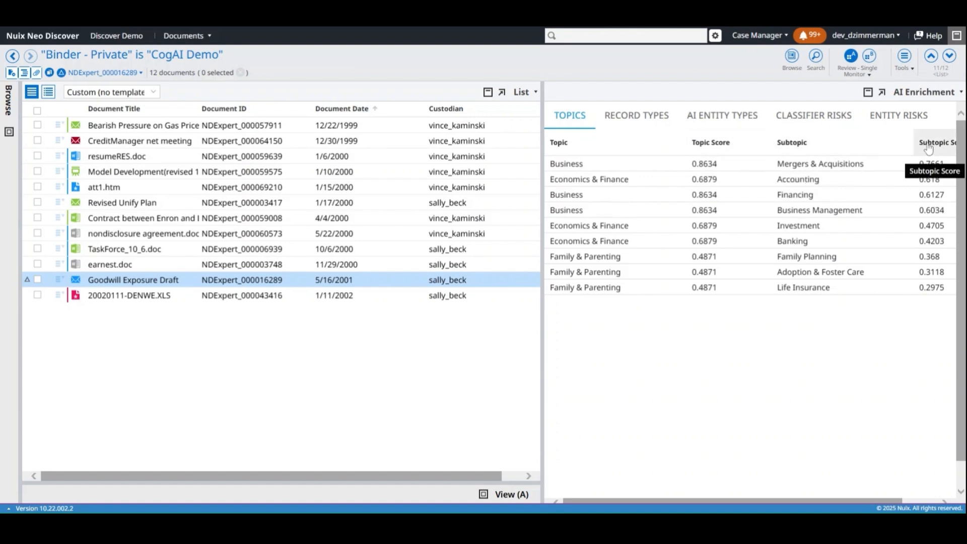
{"action": "mouse_move", "coordinate": [645, 142]}
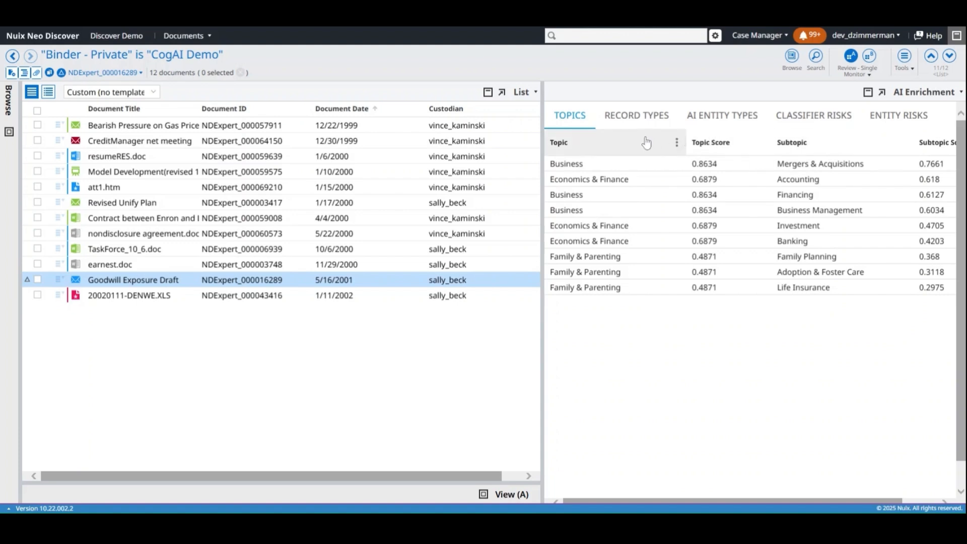
{"action": "left_click", "coordinate": [636, 115]}
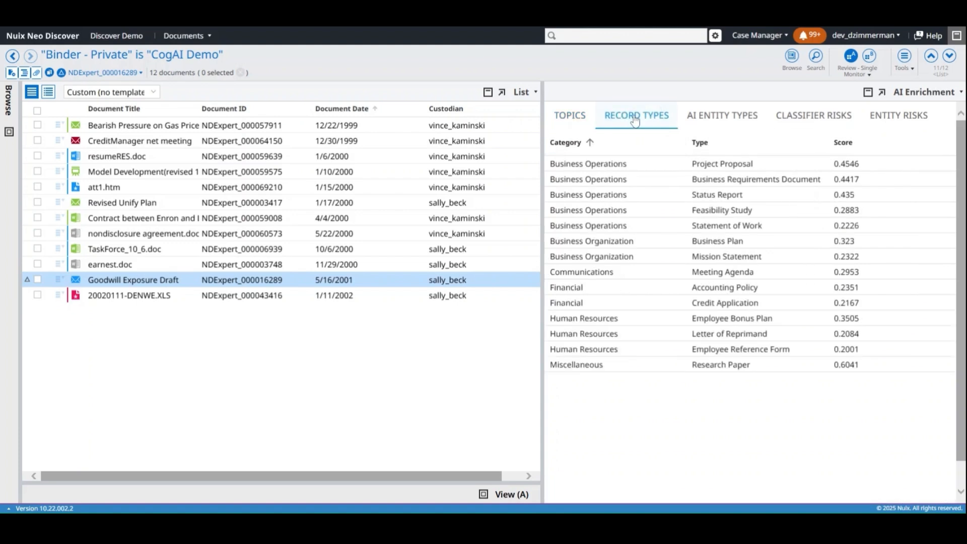
{"action": "left_click", "coordinate": [844, 142]}
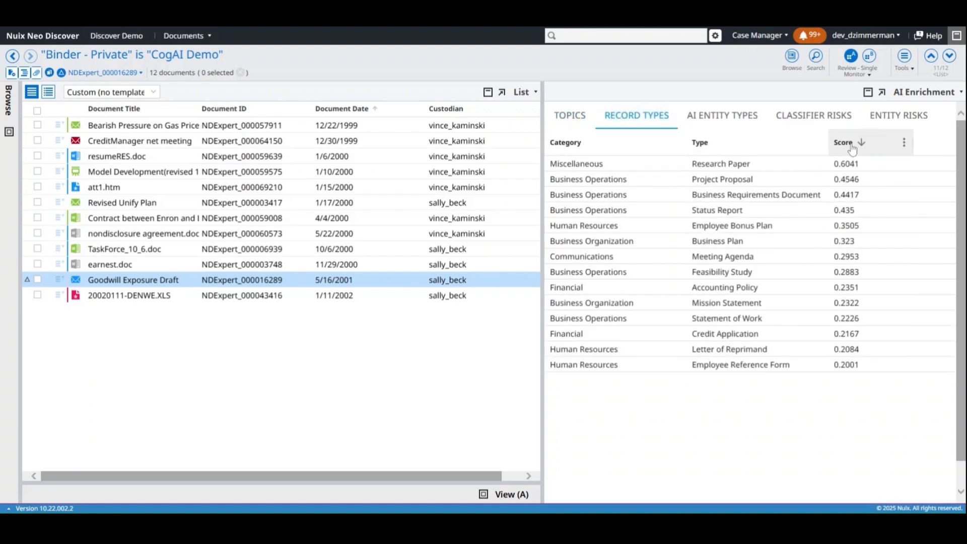
{"action": "mouse_move", "coordinate": [285, 270]}
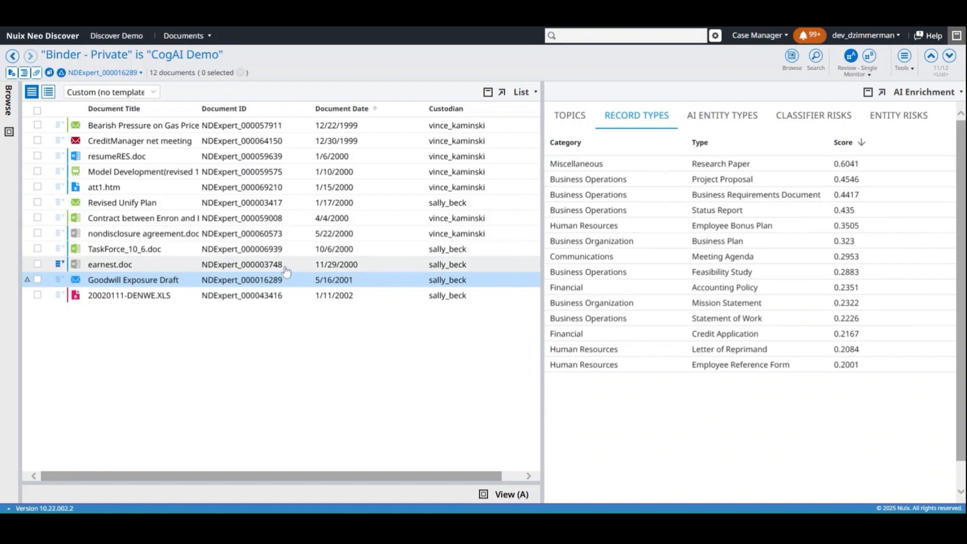
Review earnest.doc's detected entities, then open Revised Unify Plan in the viewer.
{"action": "left_click", "coordinate": [110, 264]}
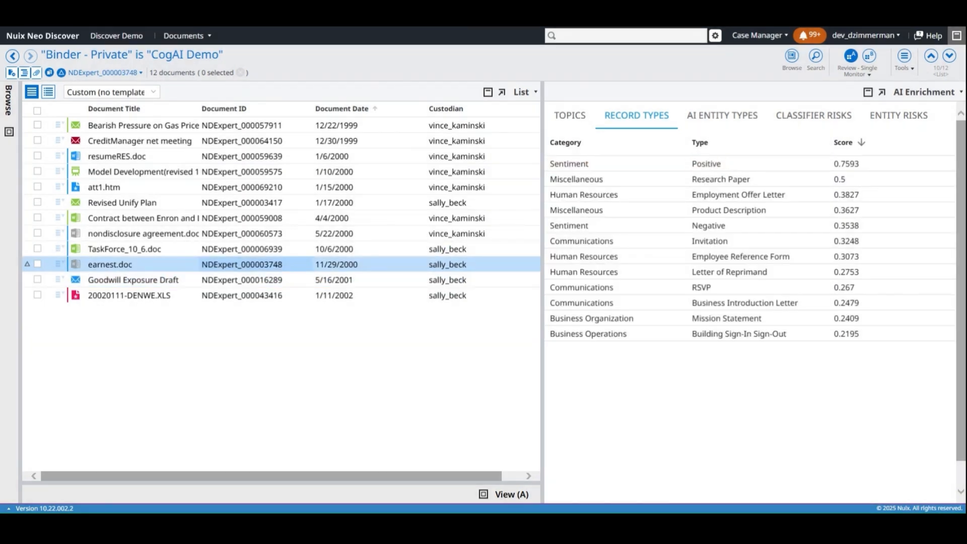
{"action": "mouse_move", "coordinate": [720, 121]}
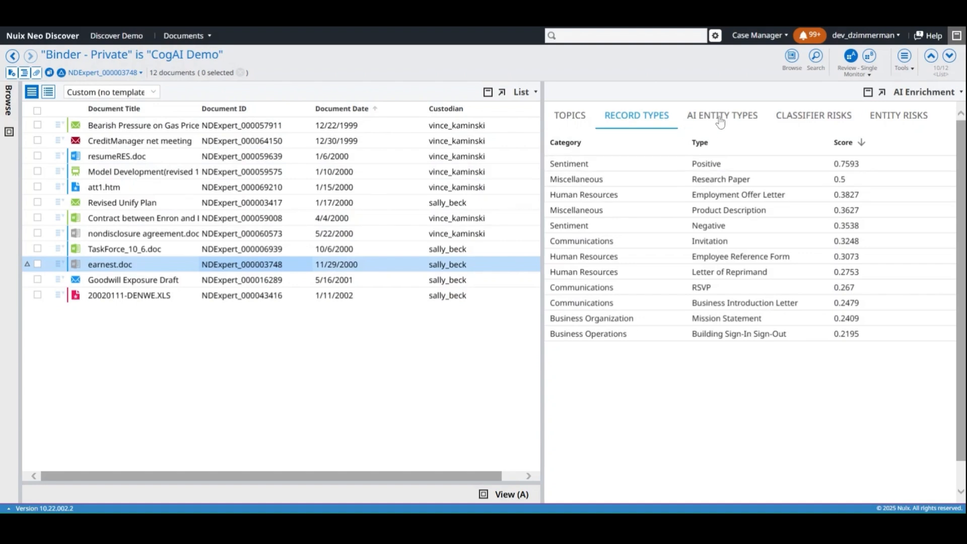
{"action": "left_click", "coordinate": [721, 115]}
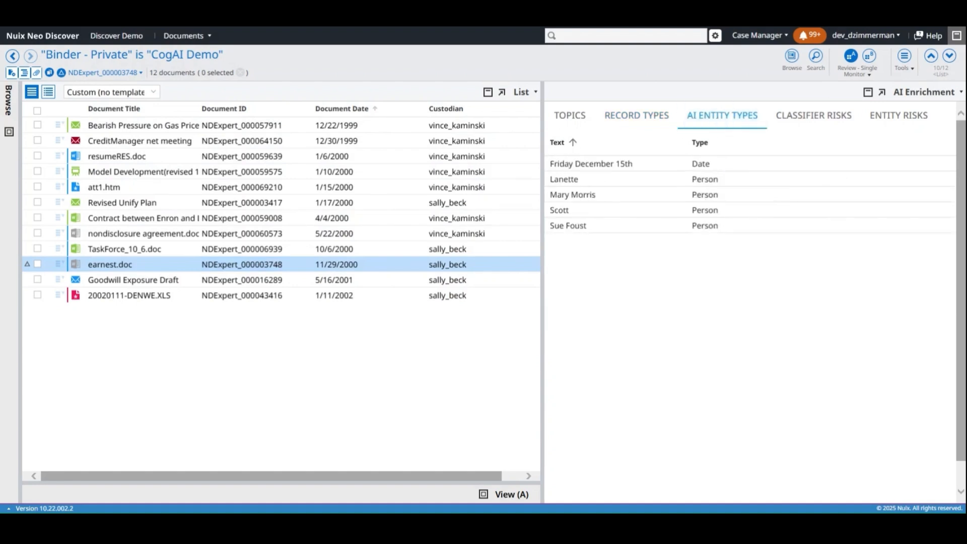
{"action": "mouse_move", "coordinate": [316, 254]}
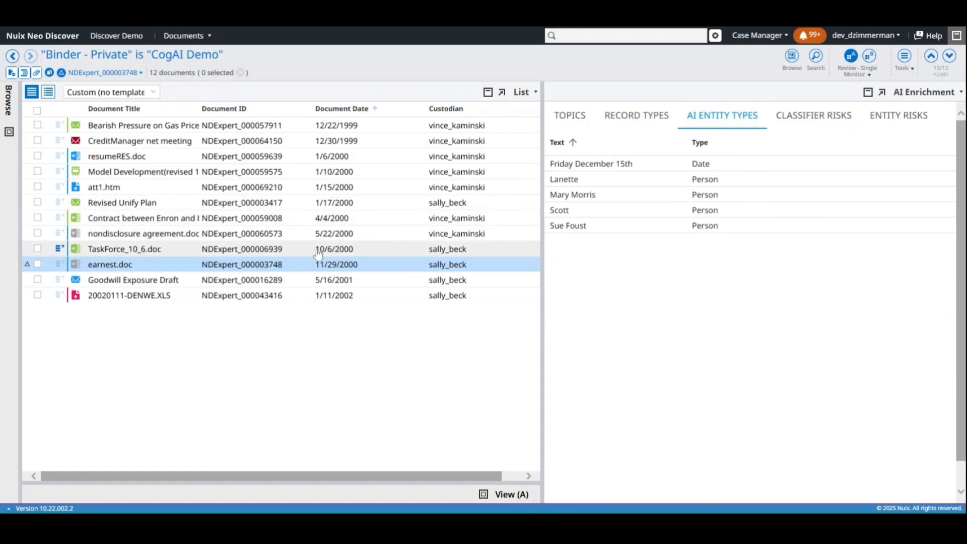
{"action": "mouse_move", "coordinate": [281, 254]}
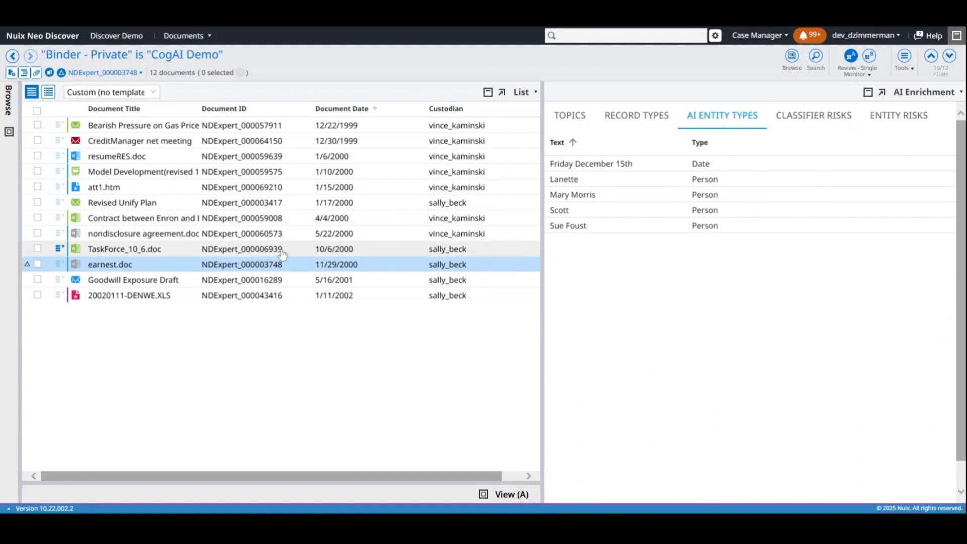
{"action": "left_click", "coordinate": [122, 203]}
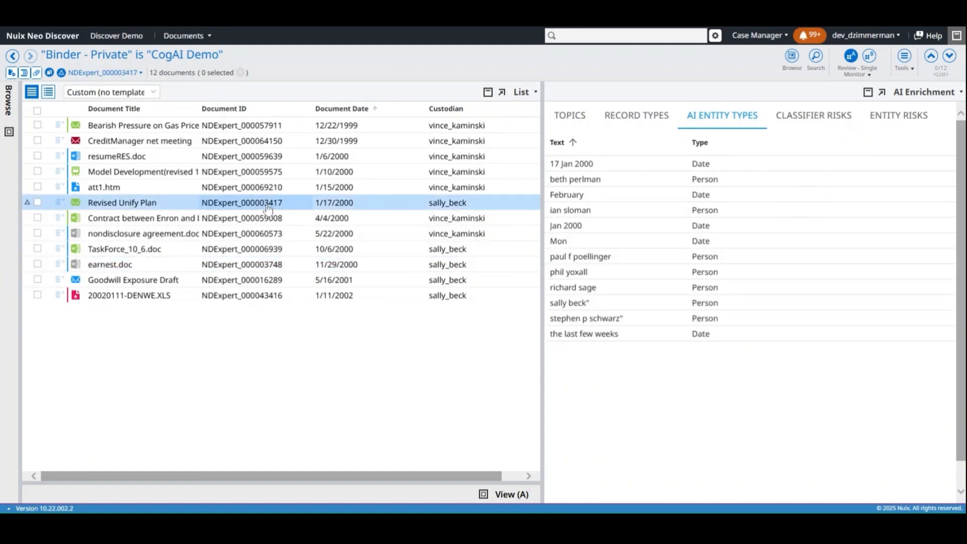
{"action": "mouse_move", "coordinate": [482, 497]}
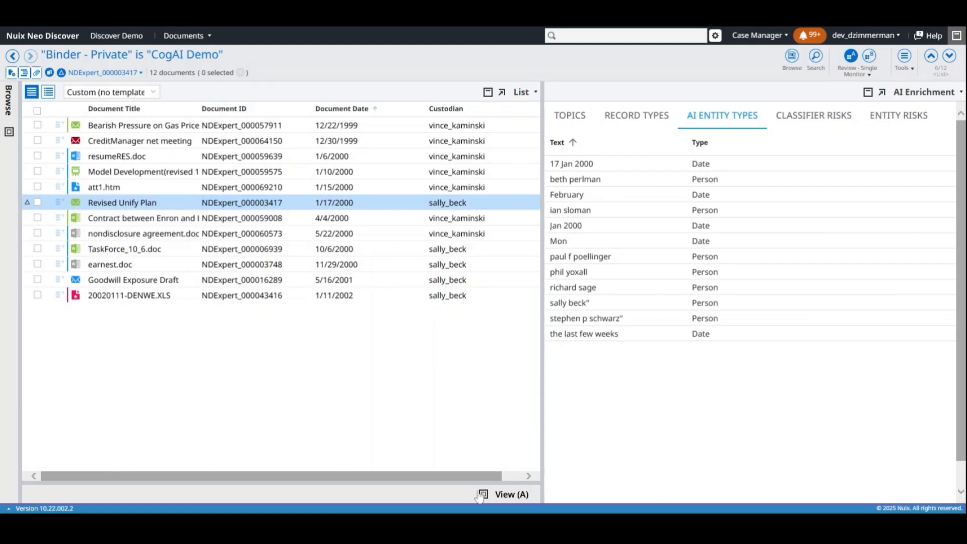
{"action": "left_click", "coordinate": [510, 494]}
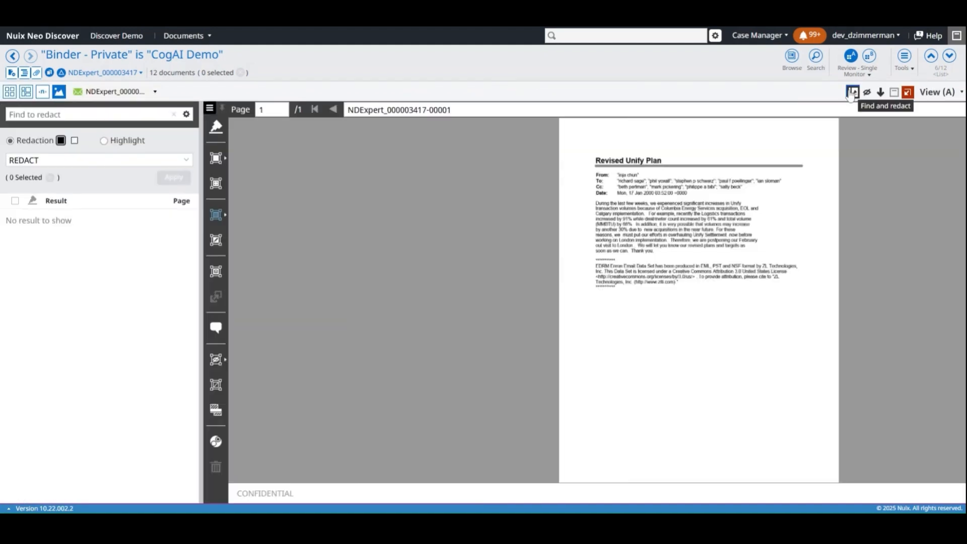
Redact all seven AI-detected Person matches in Revised Unify Plan and return to the list.
{"action": "left_click", "coordinate": [210, 109]}
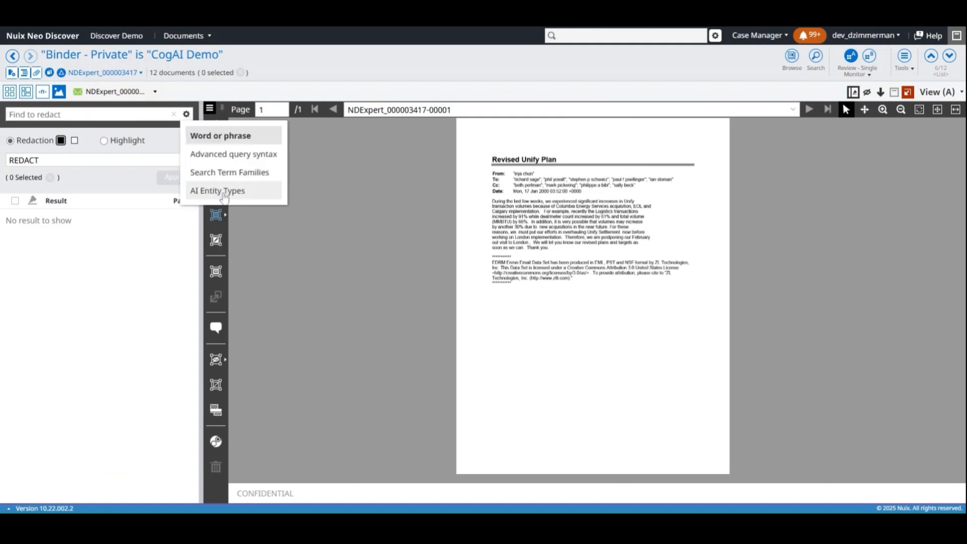
{"action": "left_click", "coordinate": [218, 191]}
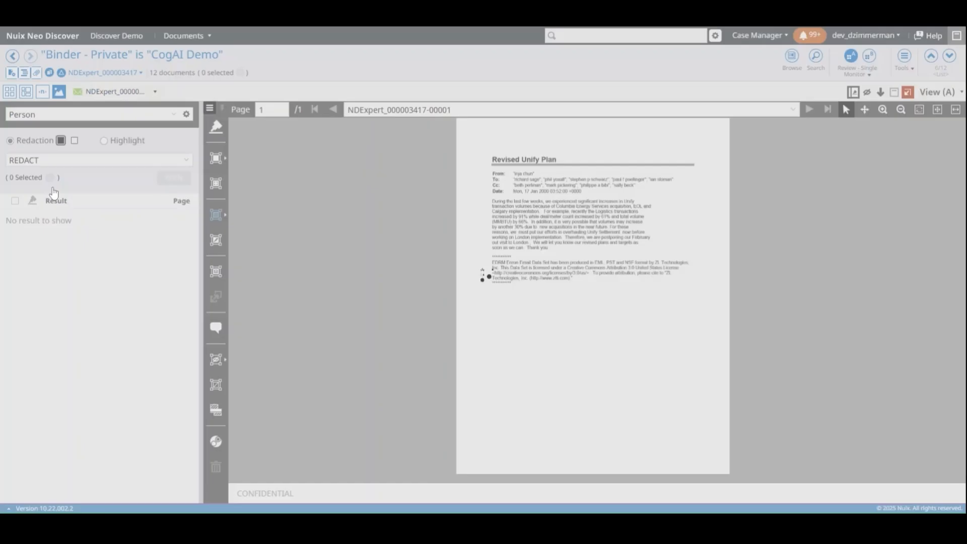
{"action": "left_click", "coordinate": [15, 201]}
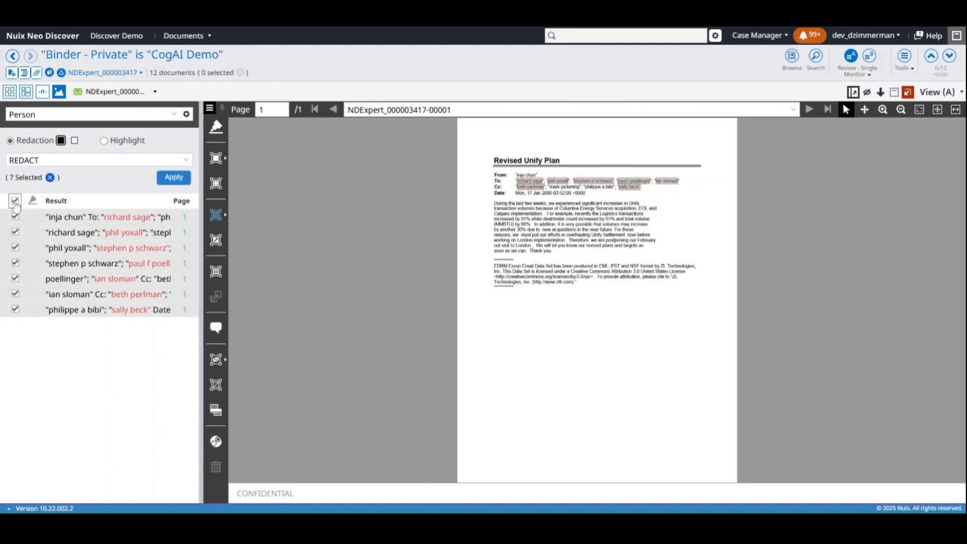
{"action": "left_click", "coordinate": [174, 177]}
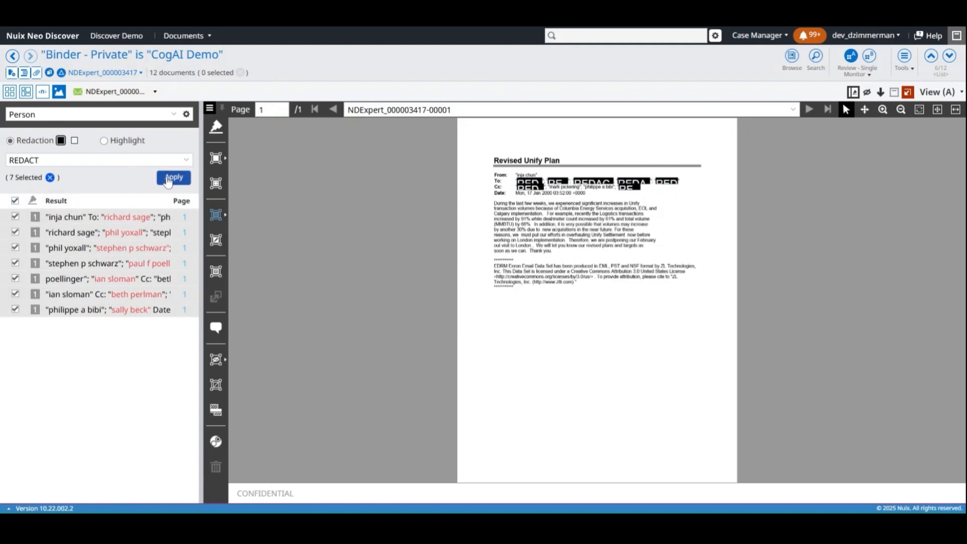
{"action": "left_click", "coordinate": [174, 178]}
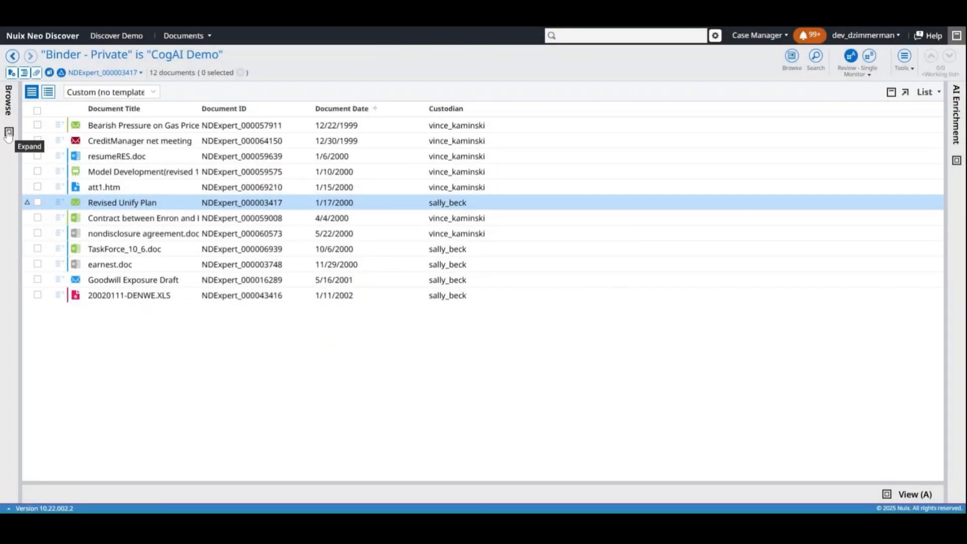
Browse AI enrichments to the Business > Financing topic documents.
{"action": "left_click", "coordinate": [8, 133]}
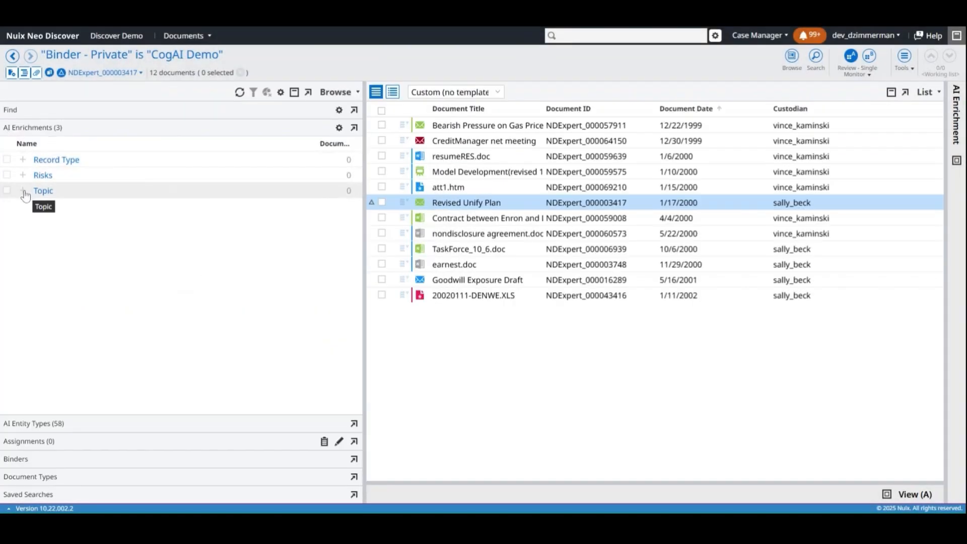
{"action": "left_click", "coordinate": [23, 190]}
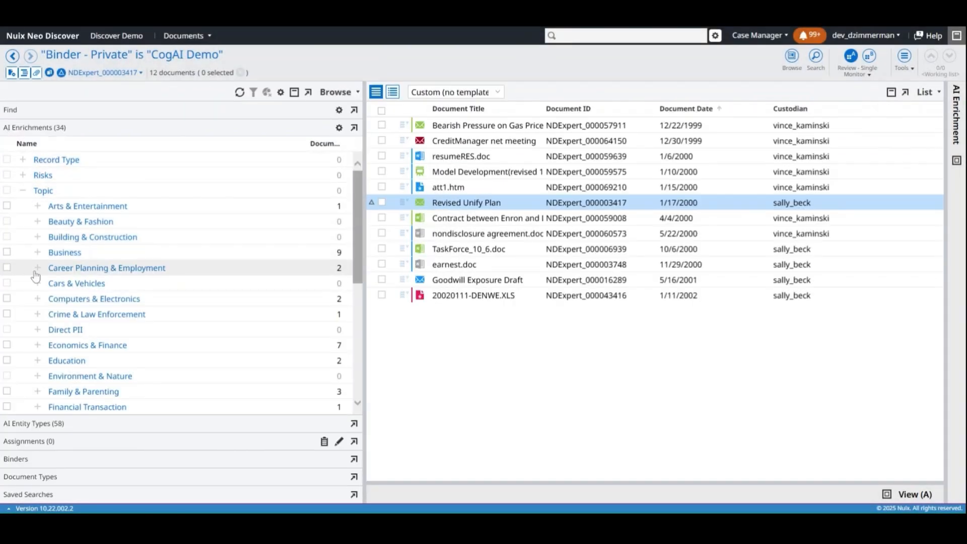
{"action": "left_click", "coordinate": [37, 252]}
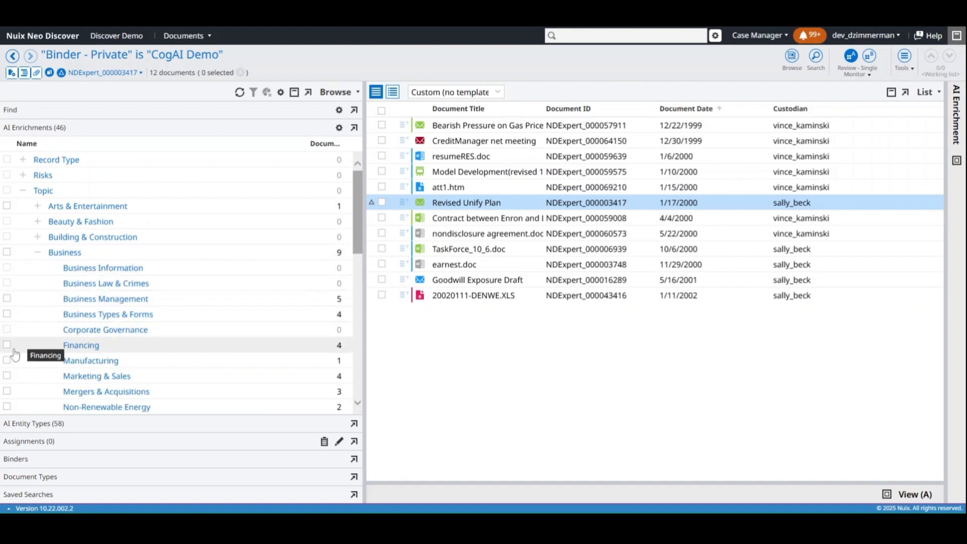
{"action": "left_click", "coordinate": [7, 344]}
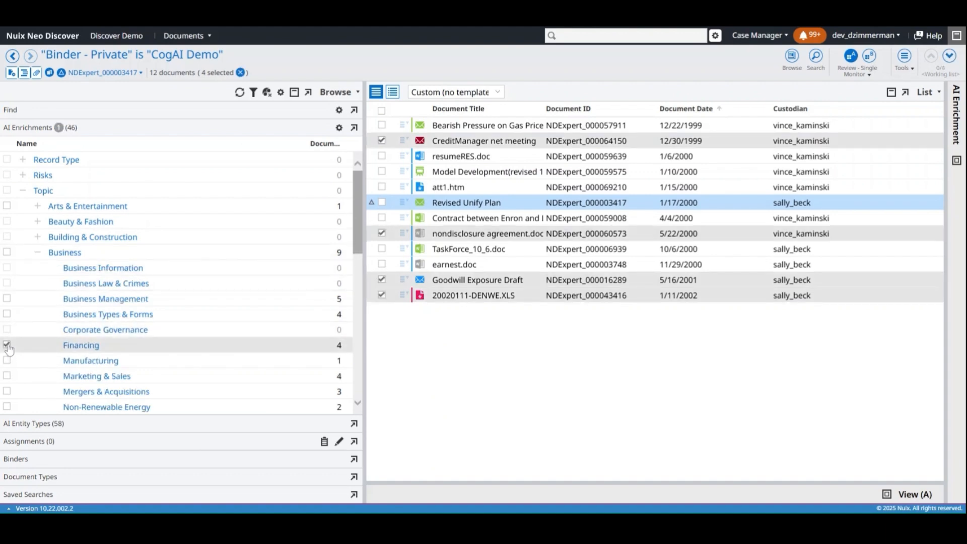
{"action": "left_click", "coordinate": [7, 344]}
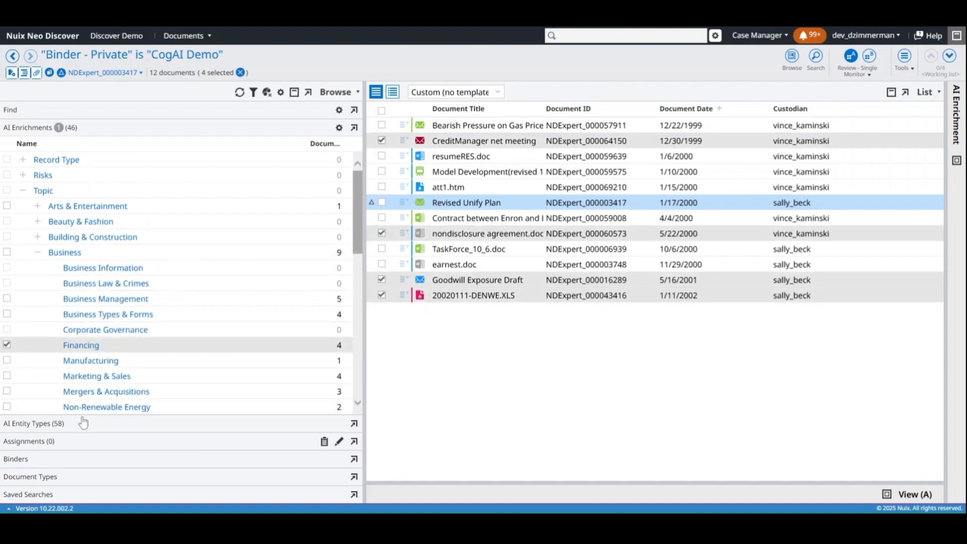
Pull up the documents containing Social Security Number entities.
{"action": "left_click", "coordinate": [33, 423]}
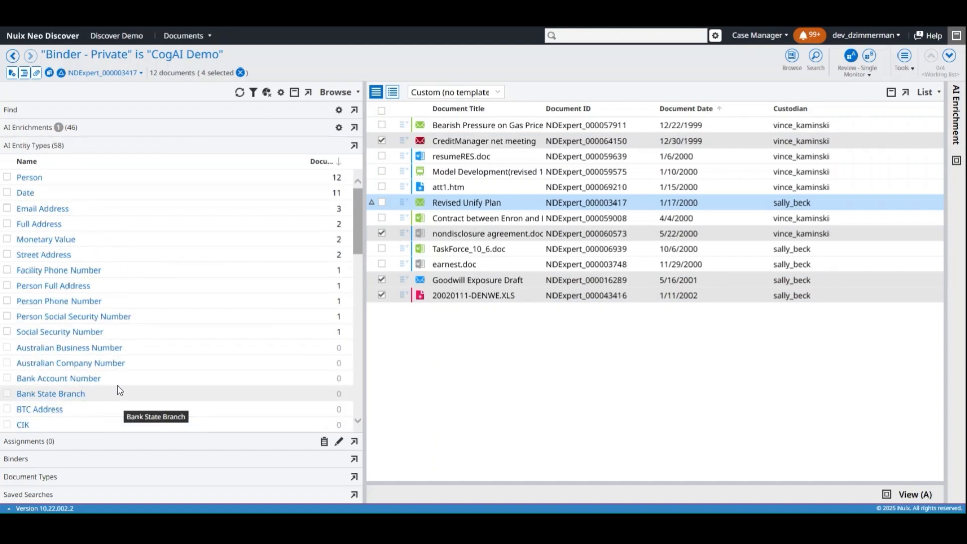
{"action": "mouse_move", "coordinate": [60, 331]}
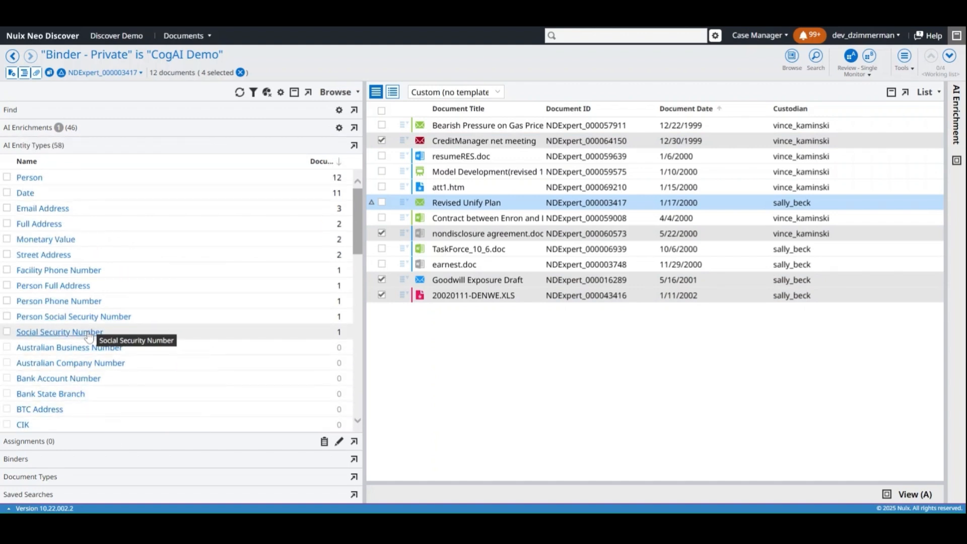
{"action": "left_click", "coordinate": [59, 331]}
{"action": "type", "text": "ai"}
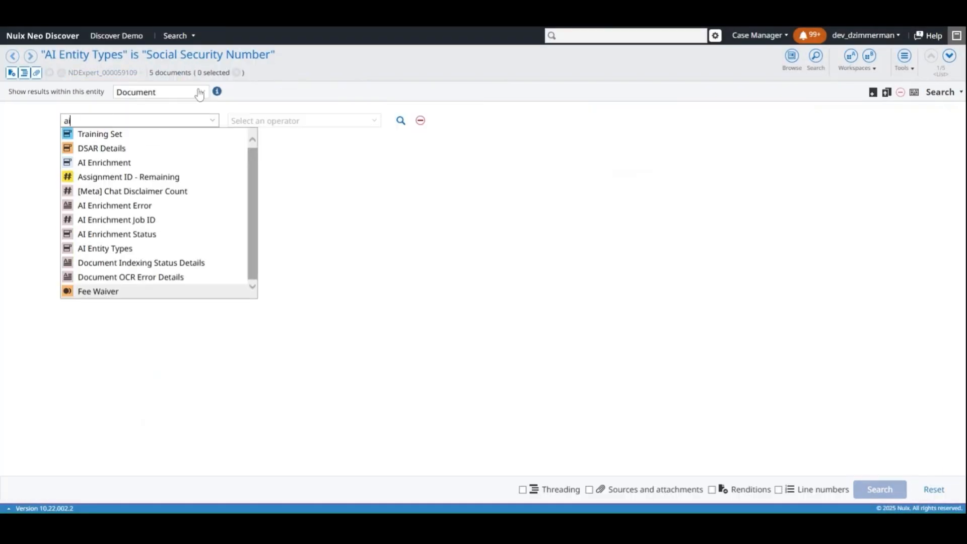
Search AI Enrichment is Contract Manufacturing Agreement with score between about 0.71 and max.
{"action": "left_click", "coordinate": [104, 162]}
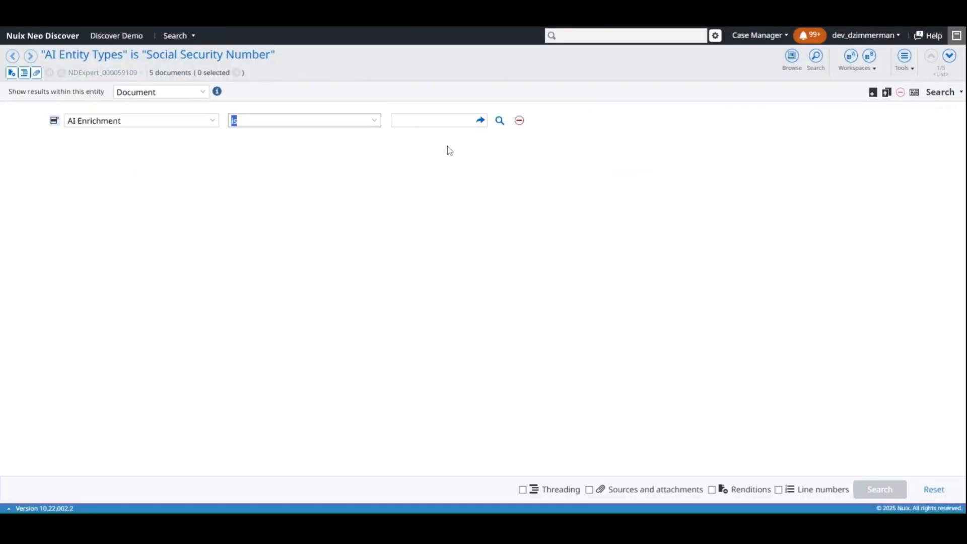
{"action": "left_click", "coordinate": [303, 120]}
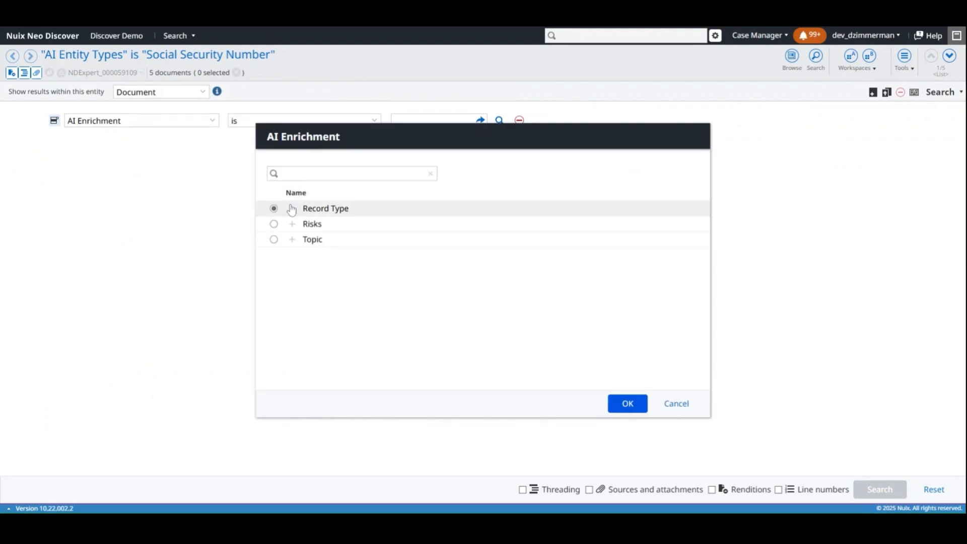
{"action": "left_click", "coordinate": [291, 207]}
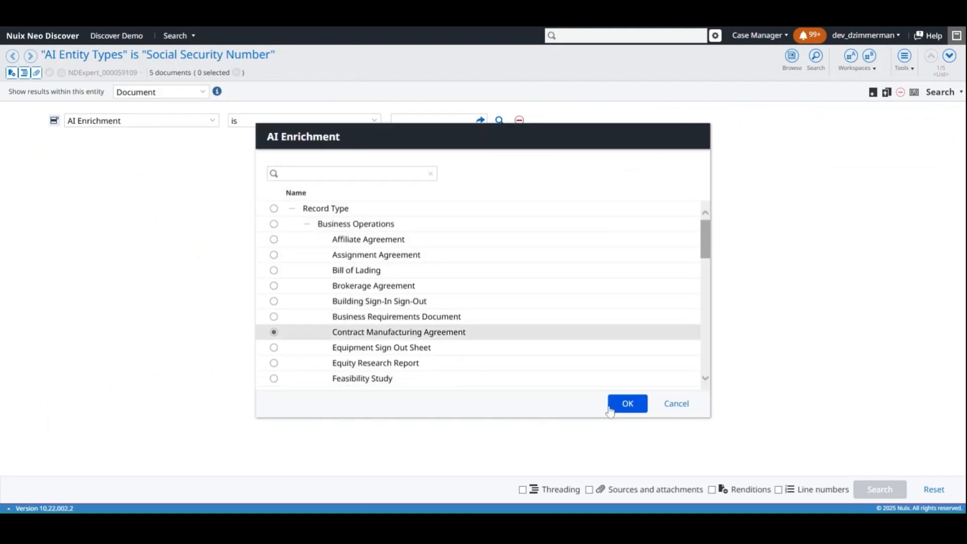
{"action": "left_click", "coordinate": [627, 403]}
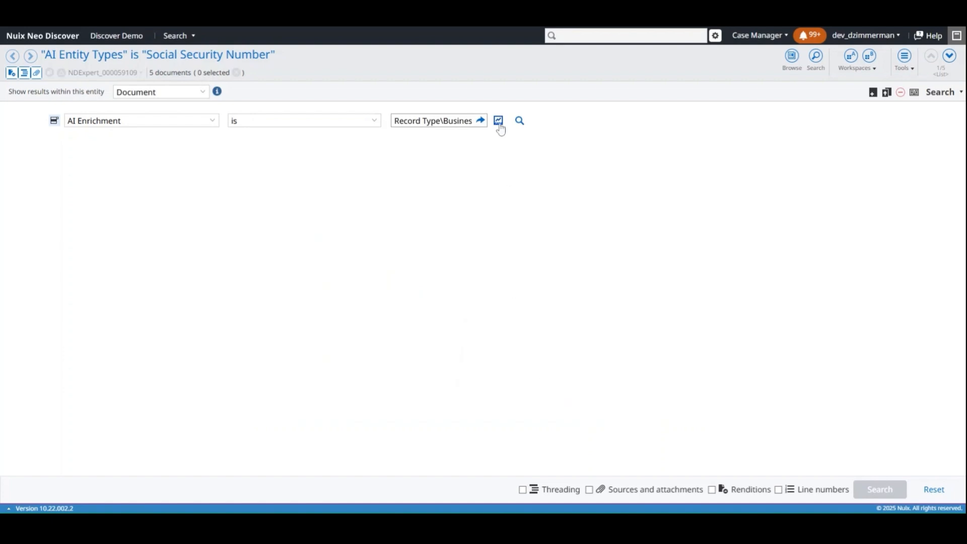
{"action": "left_click", "coordinate": [499, 120]}
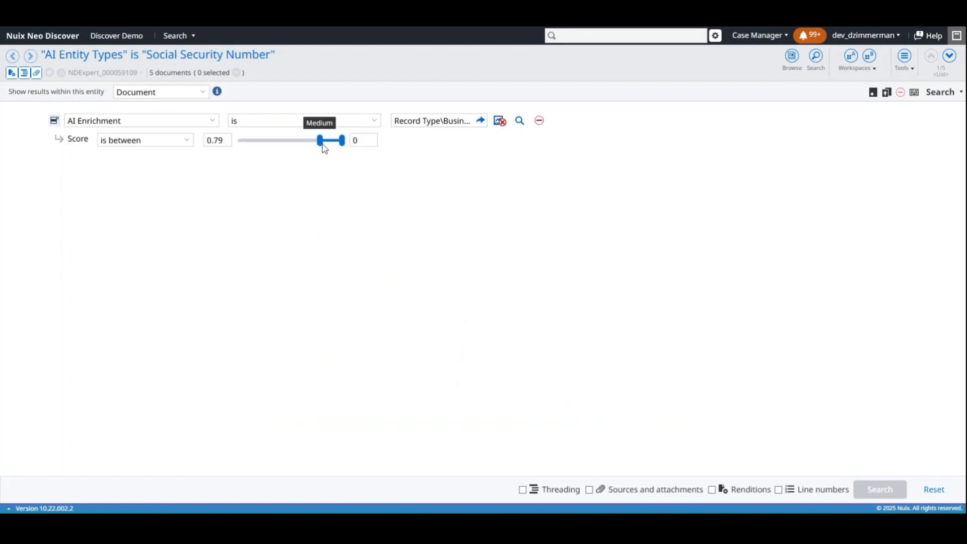
{"action": "left_click_drag", "start_coordinate": [319, 140], "coordinate": [310, 141]}
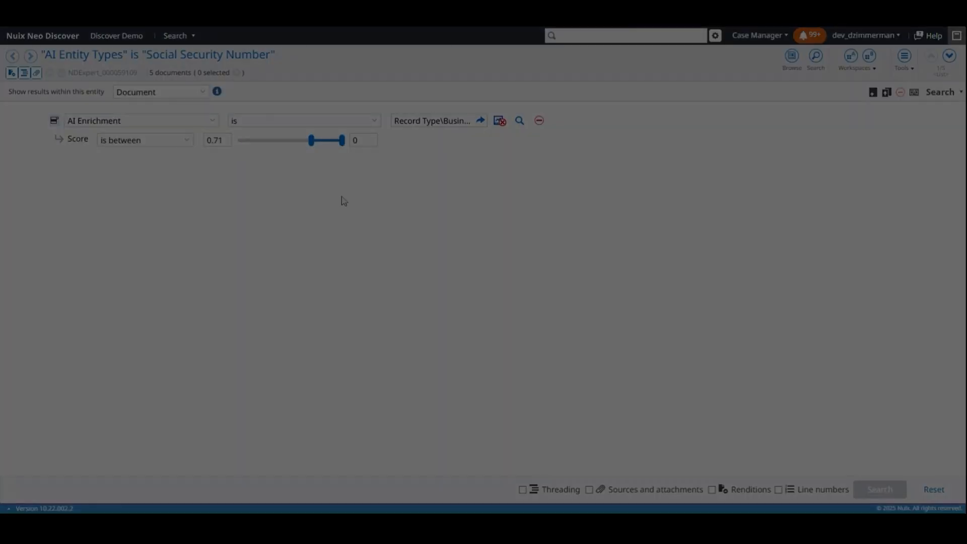
{"action": "left_click", "coordinate": [175, 35]}
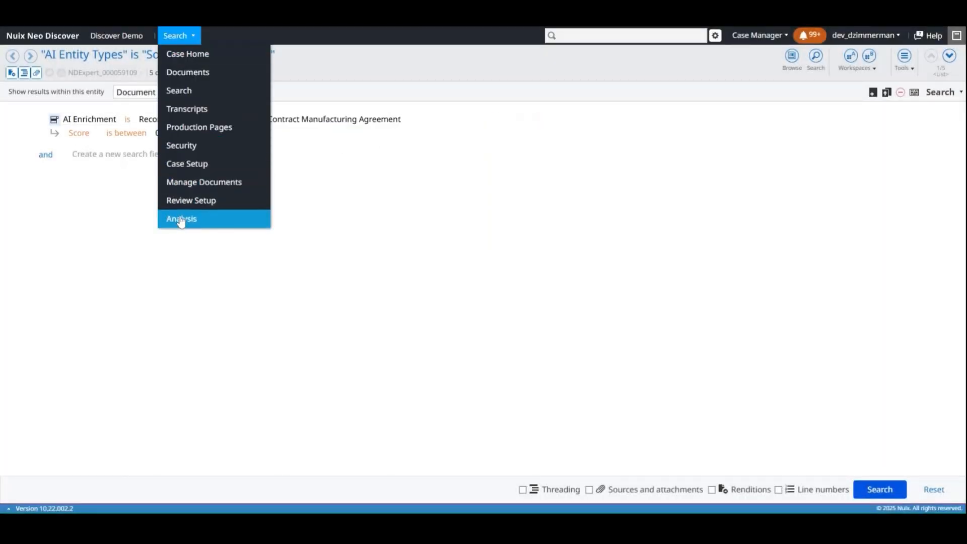
In Analysis > Predictive Coding Templates, give the AI Enrichment field weight 3.
{"action": "left_click", "coordinate": [182, 219]}
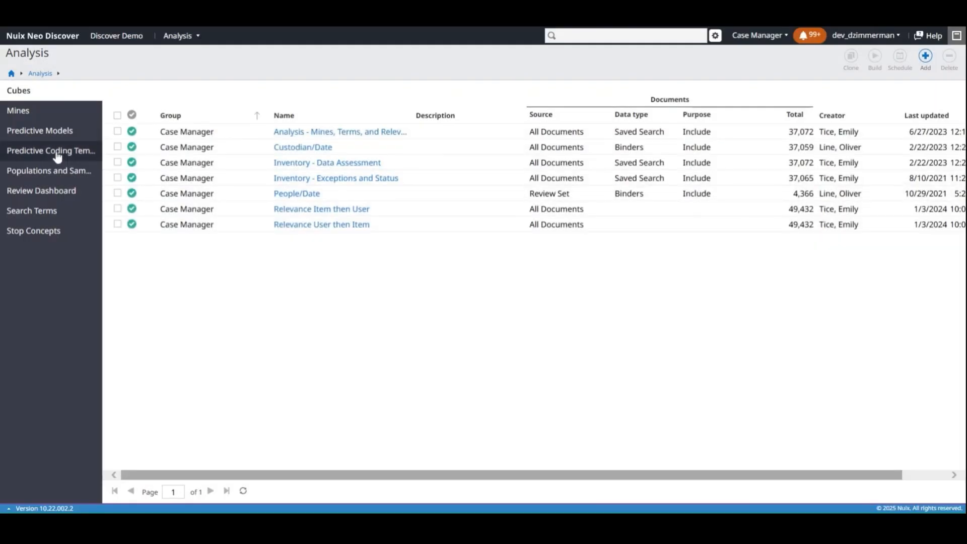
{"action": "left_click", "coordinate": [50, 150]}
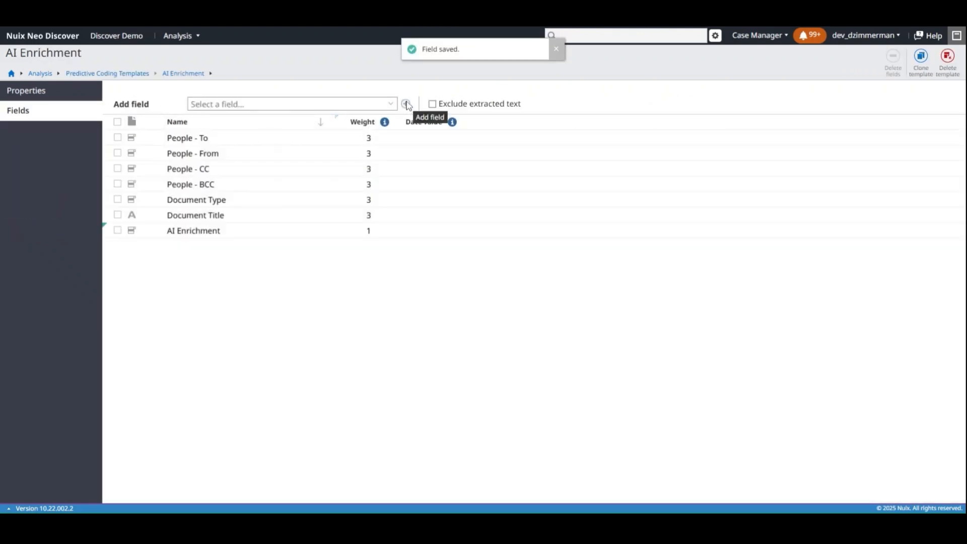
{"action": "left_click", "coordinate": [369, 229]}
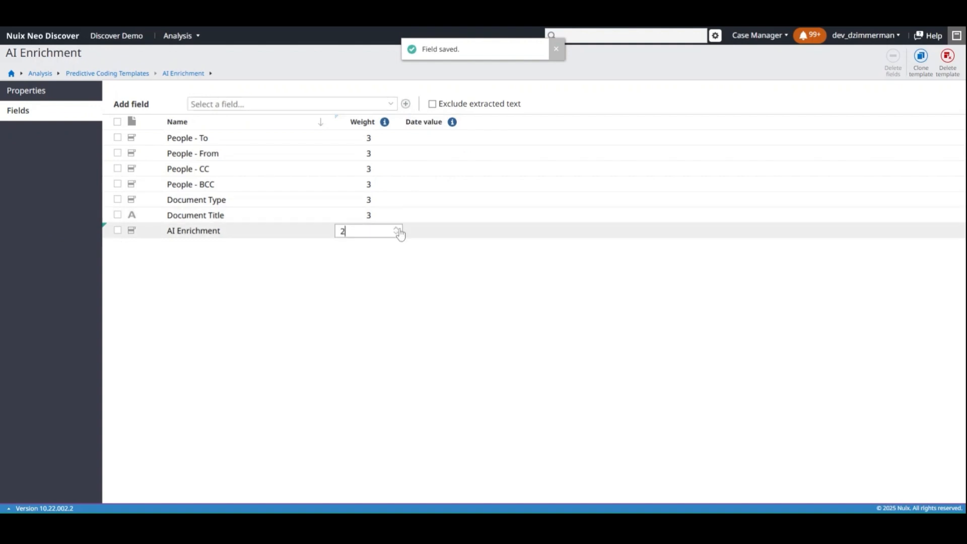
{"action": "left_click", "coordinate": [398, 230]}
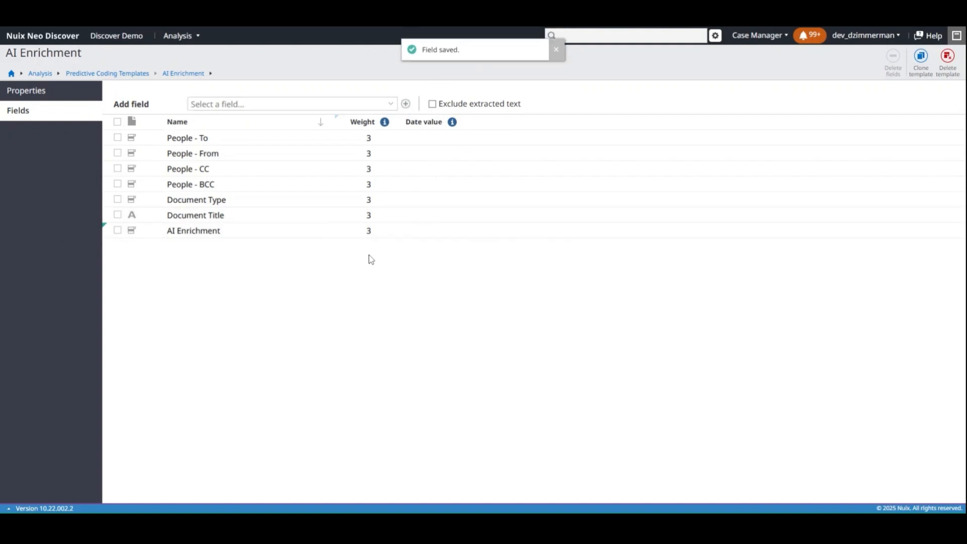